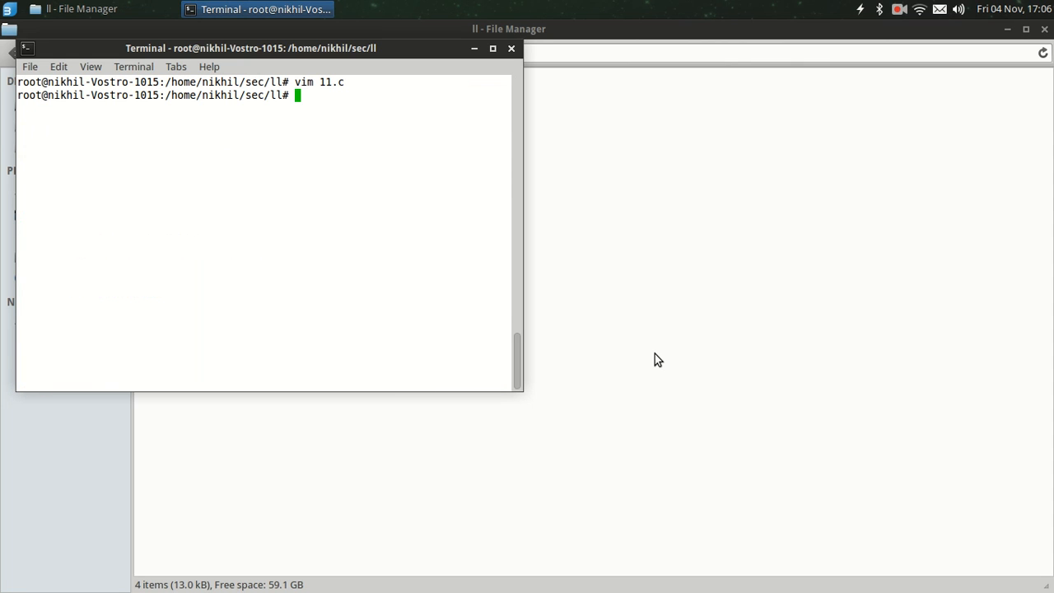
# Compile 11.c into program 11 with gcc, run ./11, and reopen 11.c in vim
pyautogui.write('gcc -o 11 11')
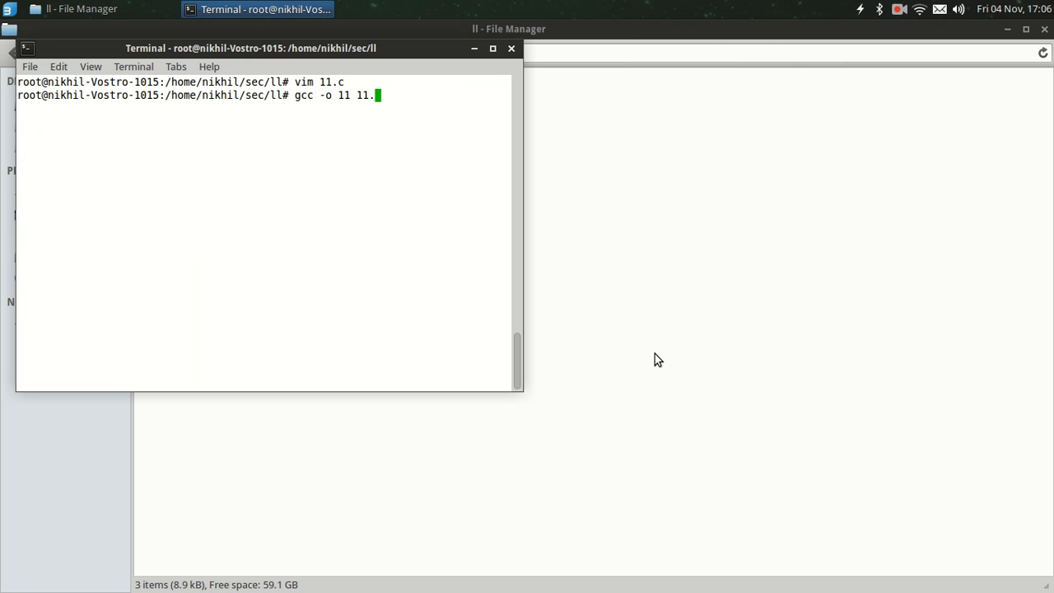
pyautogui.write('./')
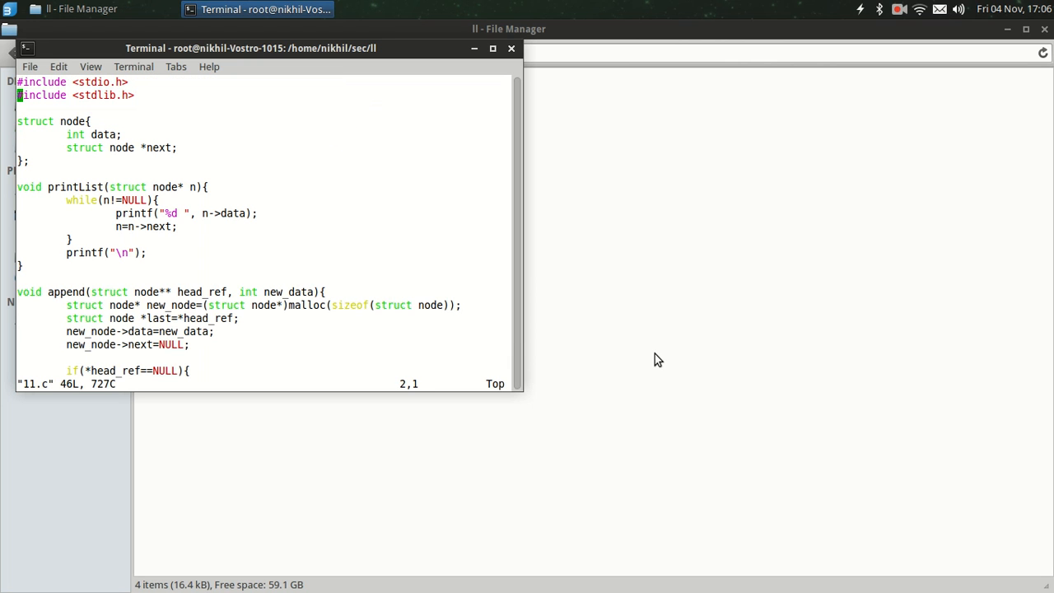
# Below append(), write void insert(struct node* head_ref, int key, int new_data){ } with an empty body
pyautogui.scroll(-3)
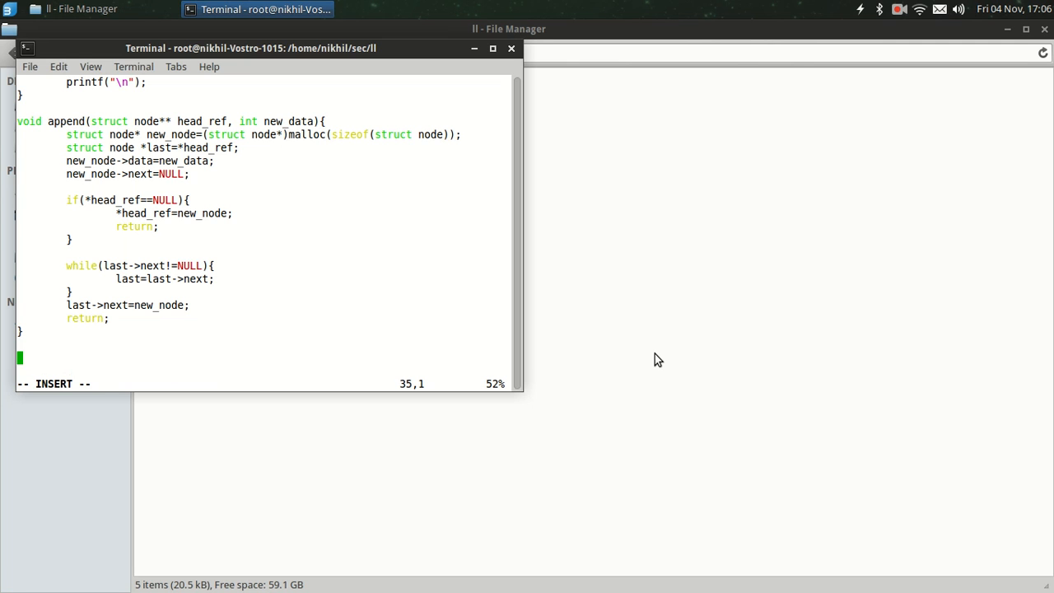
pyautogui.write('void')
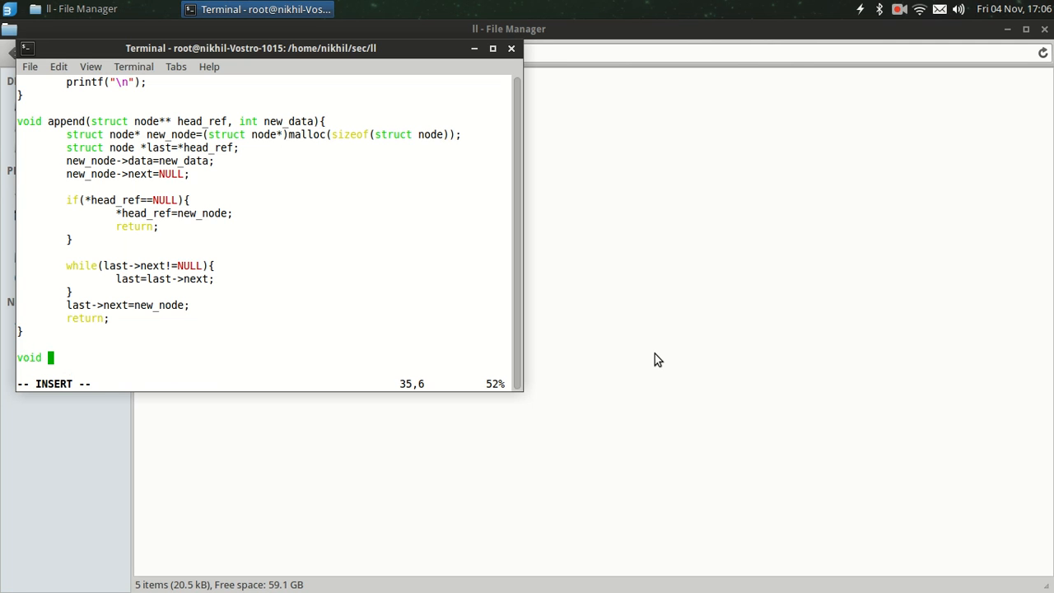
pyautogui.write('i')
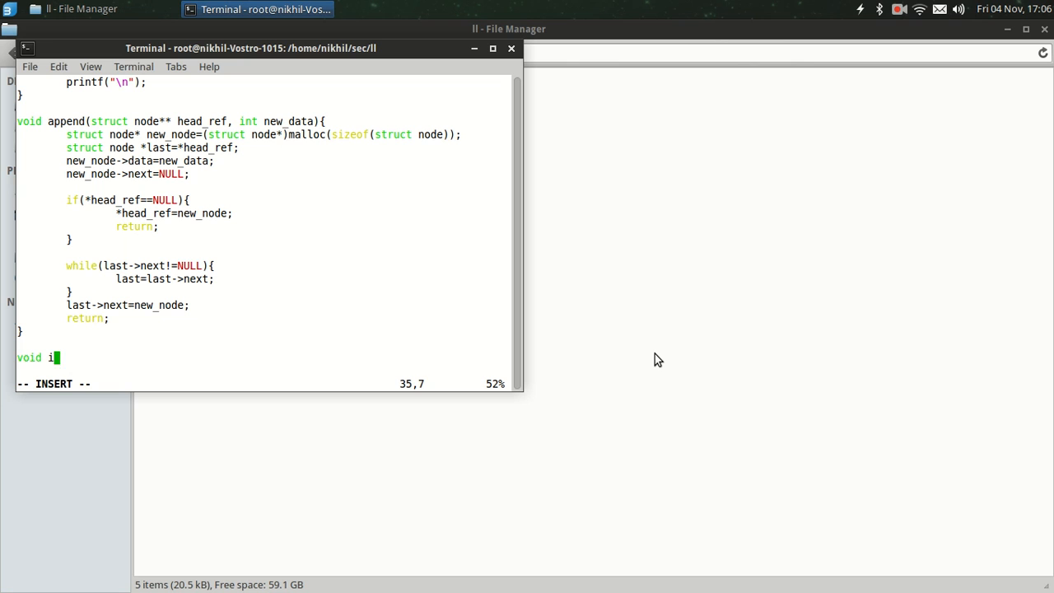
pyautogui.write('nsert')
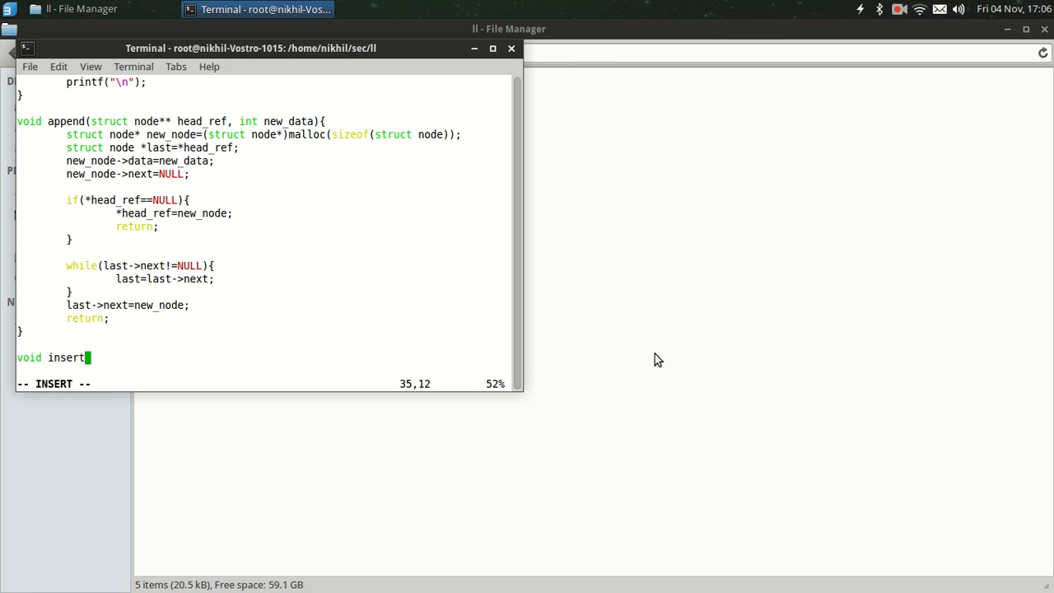
pyautogui.write('(){')
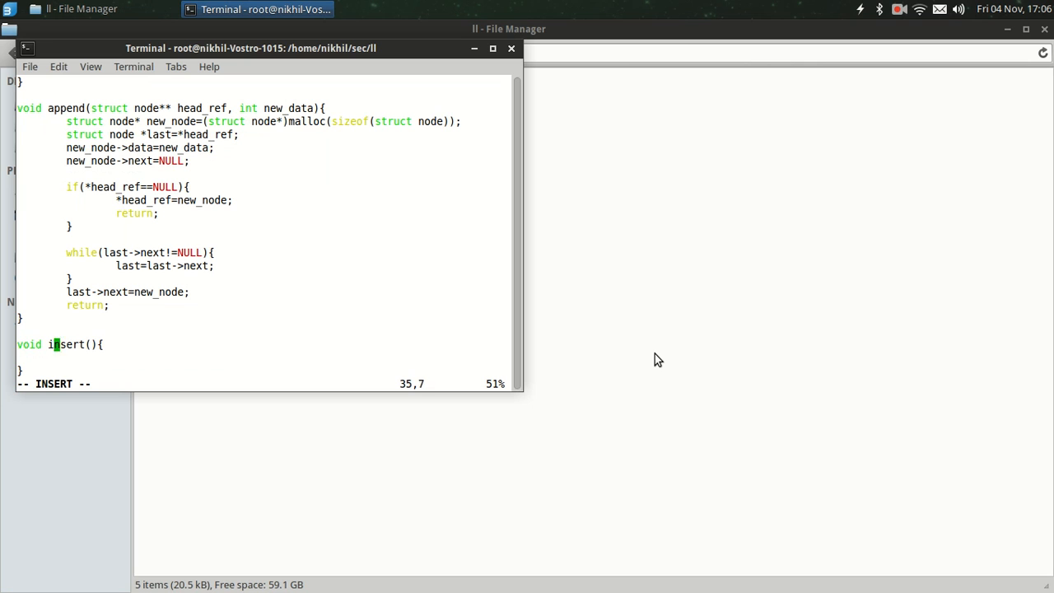
pyautogui.write('(struc')
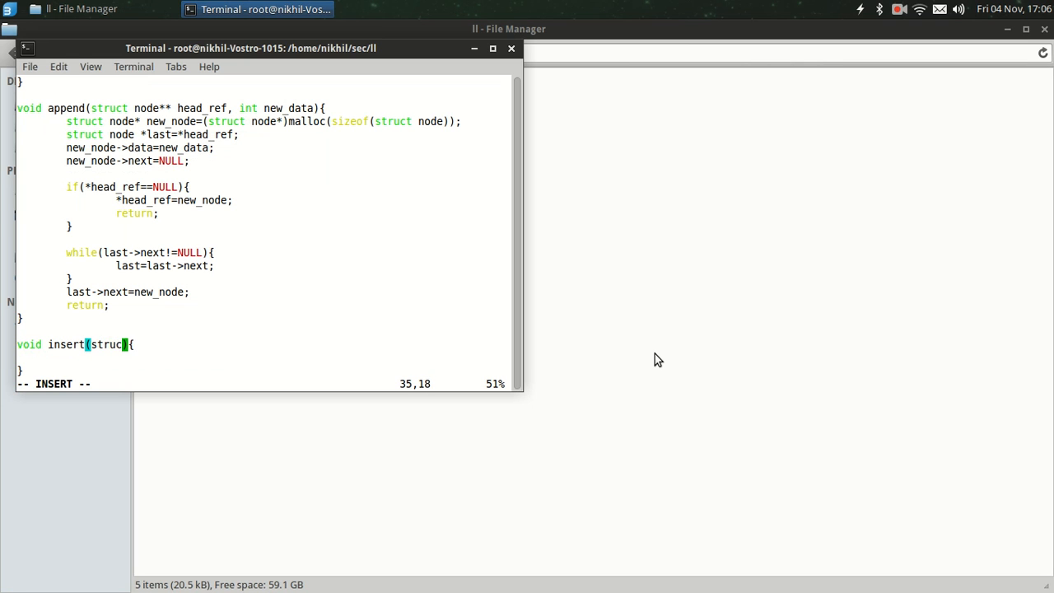
pyautogui.write('node*')
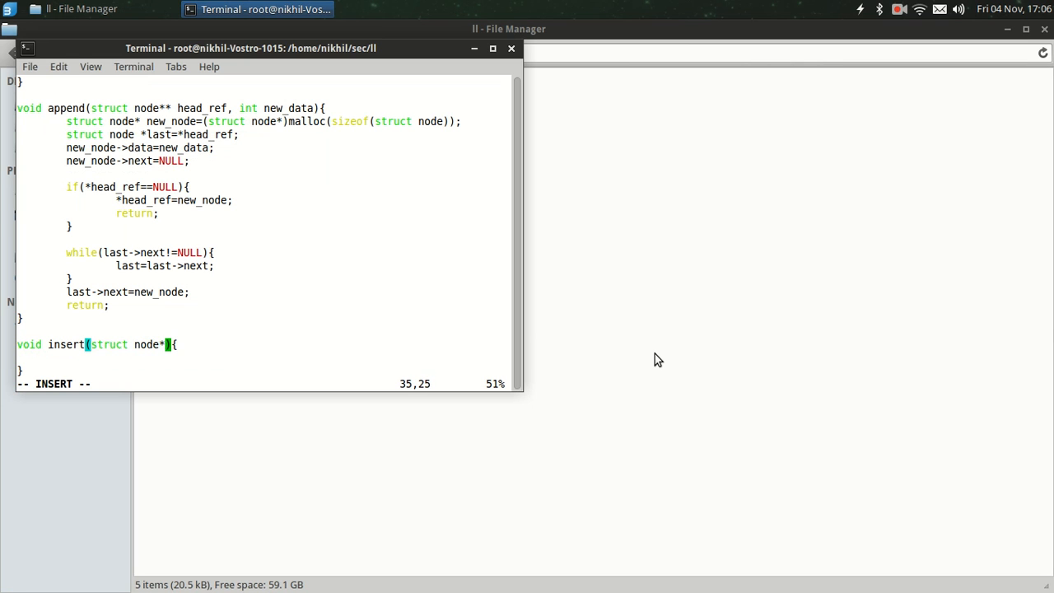
pyautogui.write('head_ref,')
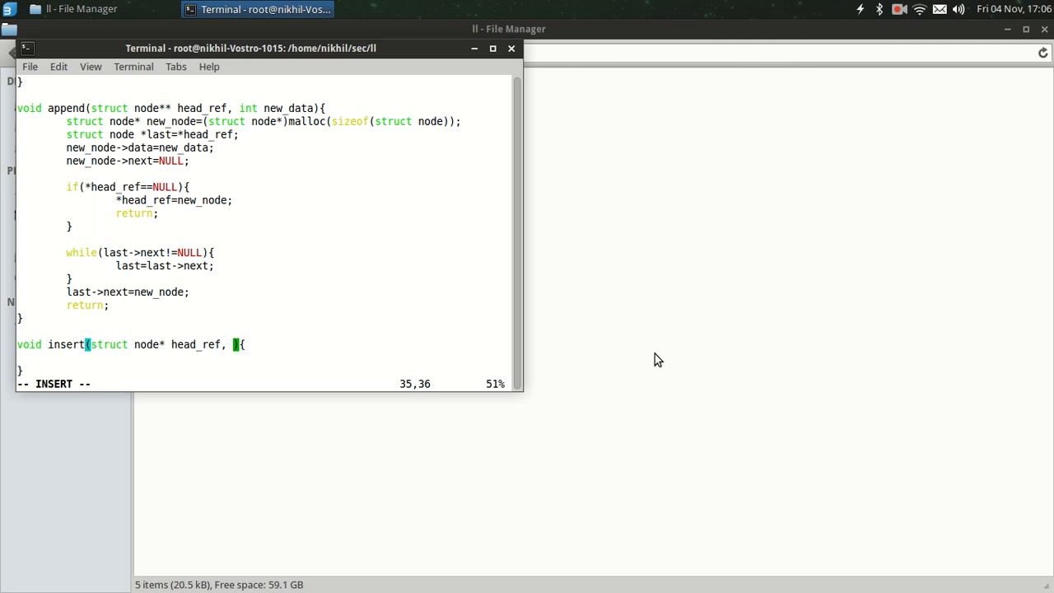
pyautogui.write('int k')
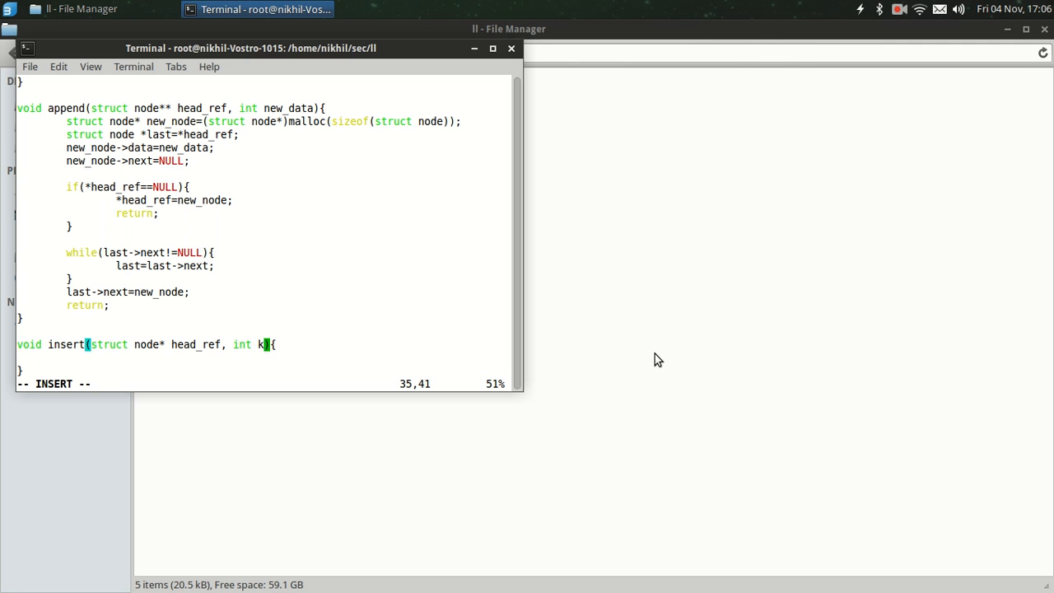
pyautogui.write('ey, int')
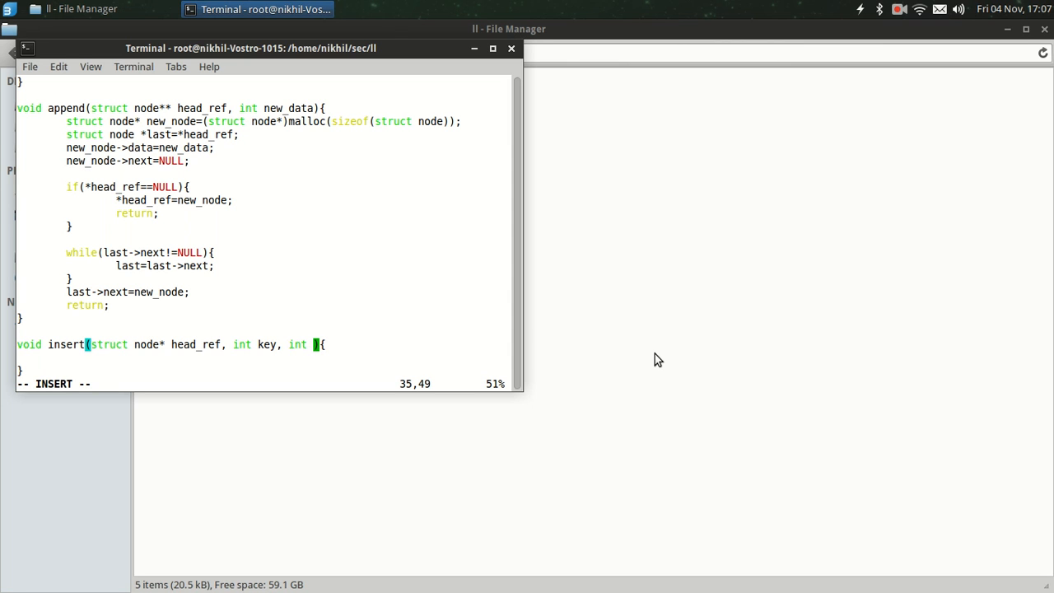
pyautogui.write('new')
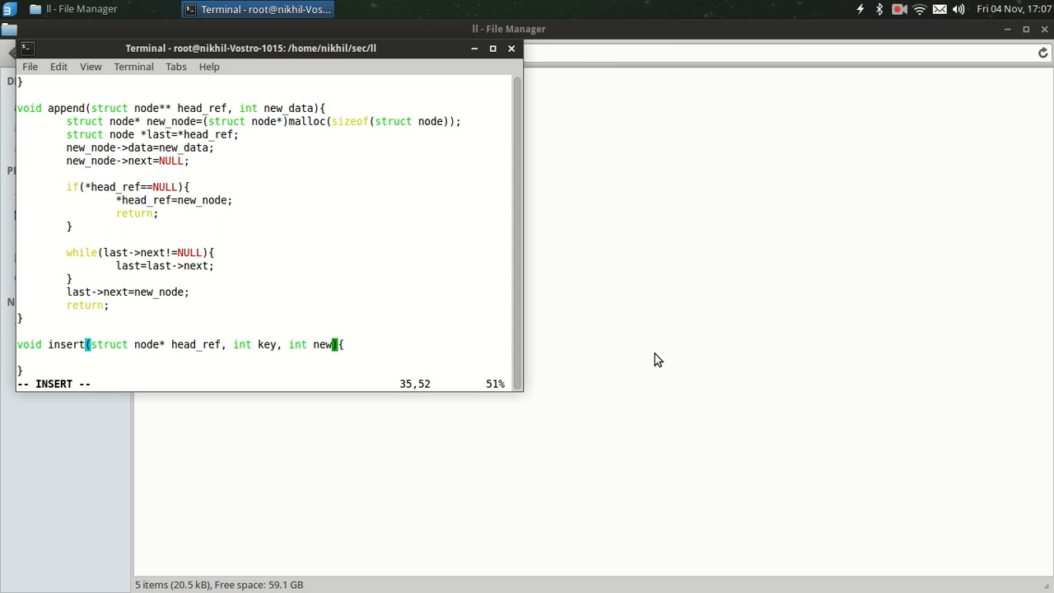
pyautogui.write('_data)')
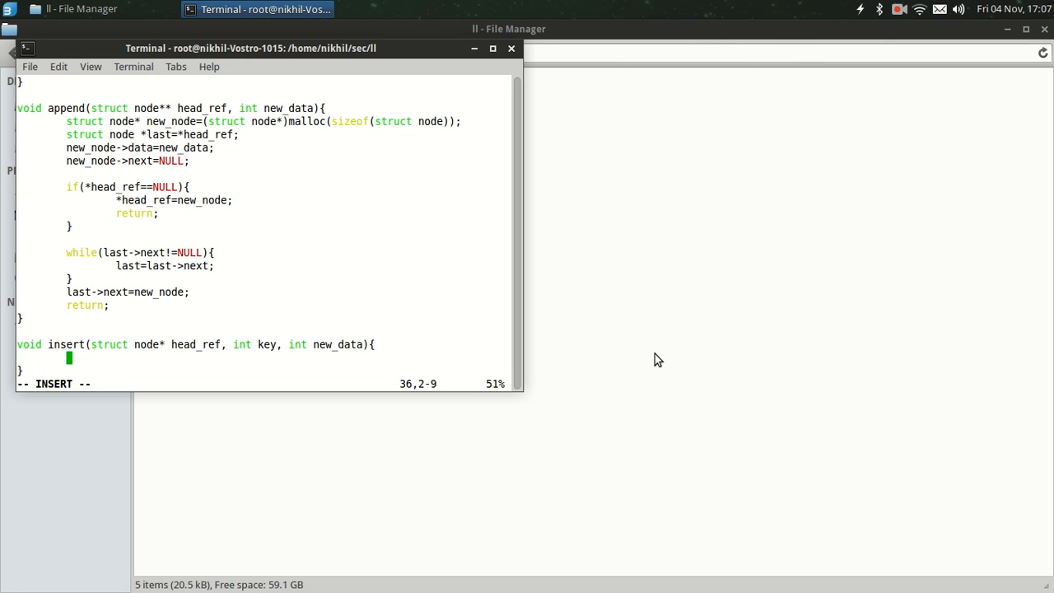
# Start insert's body with struct node* new_data=(struct node*)malloc(sizeof(struct node));
pyautogui.write('struct')
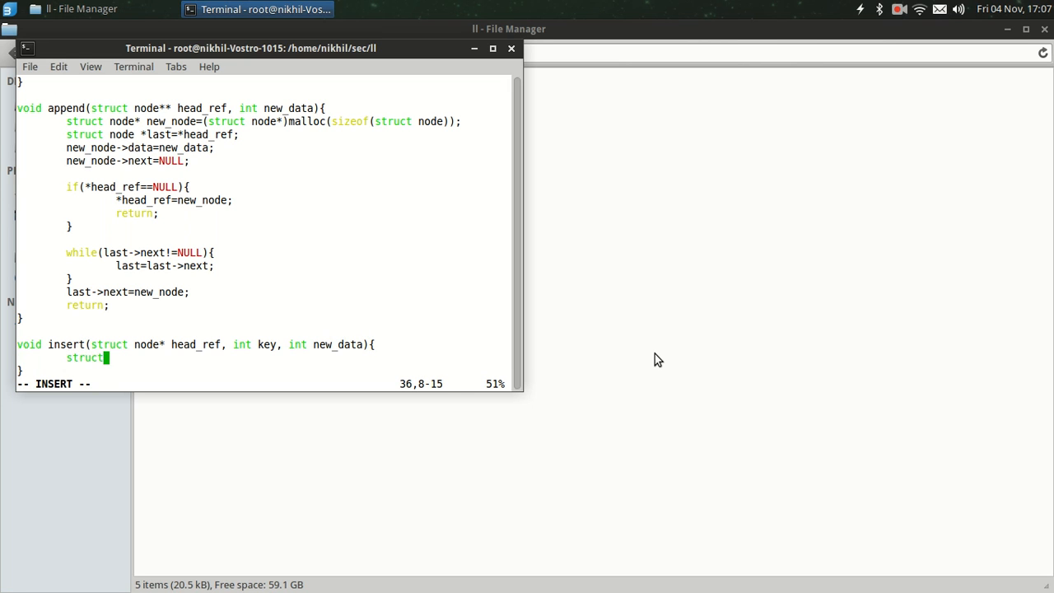
pyautogui.write('node*')
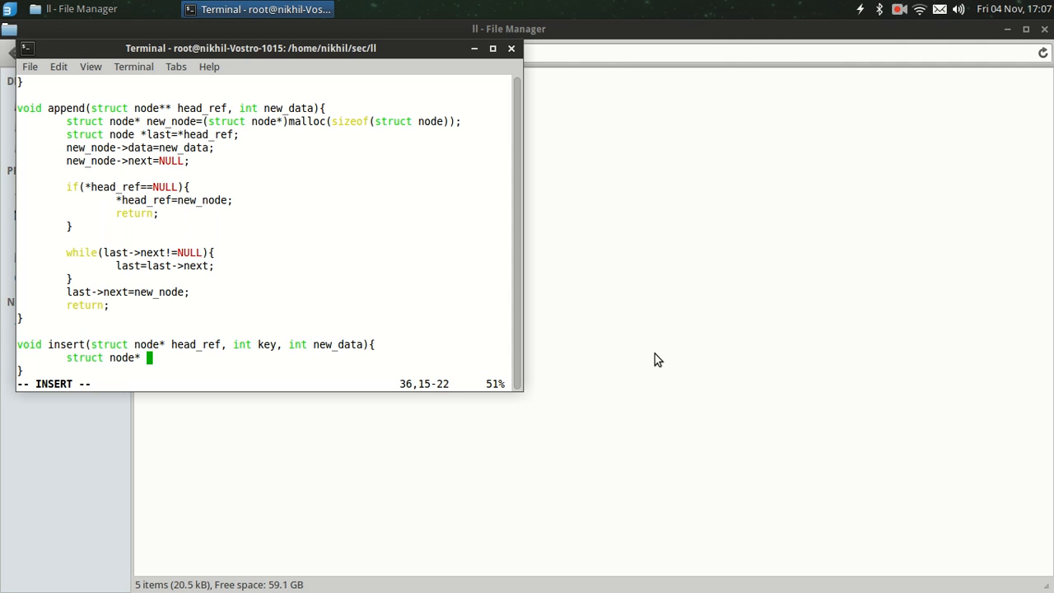
pyautogui.write('new_data')
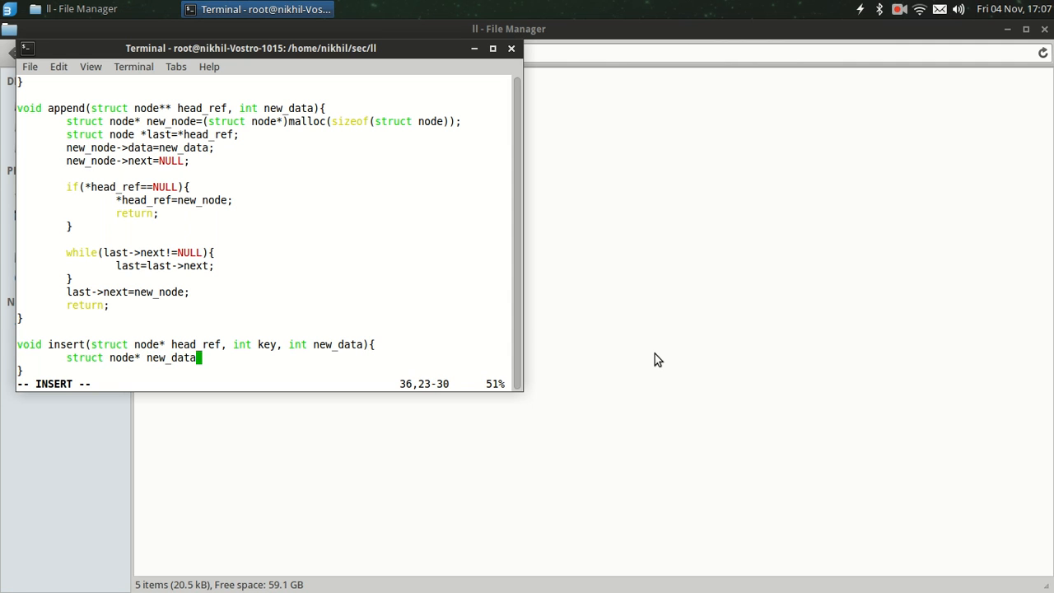
pyautogui.write('=(struct')
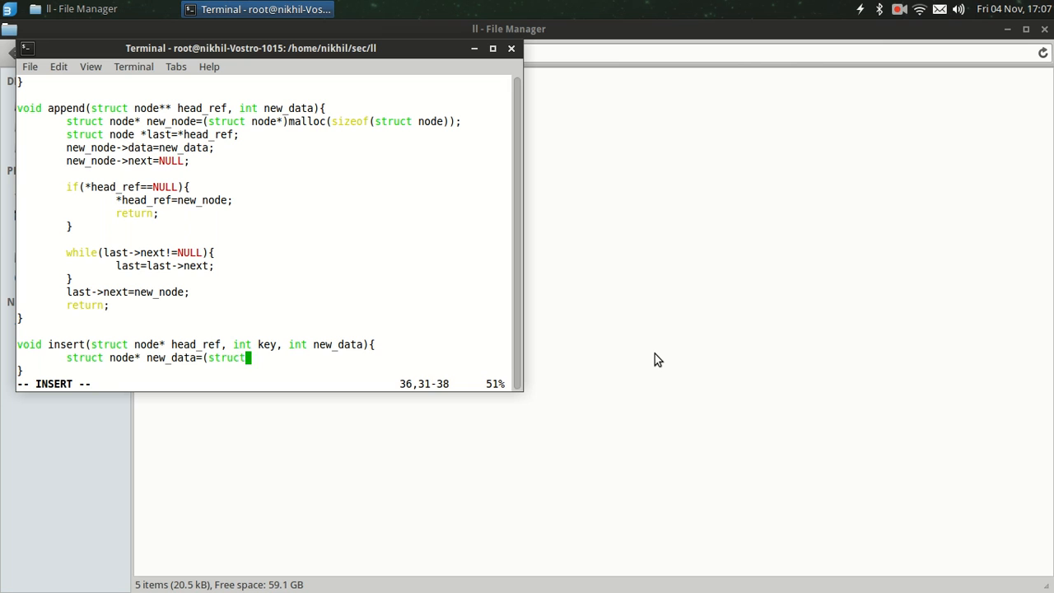
pyautogui.write('node*')
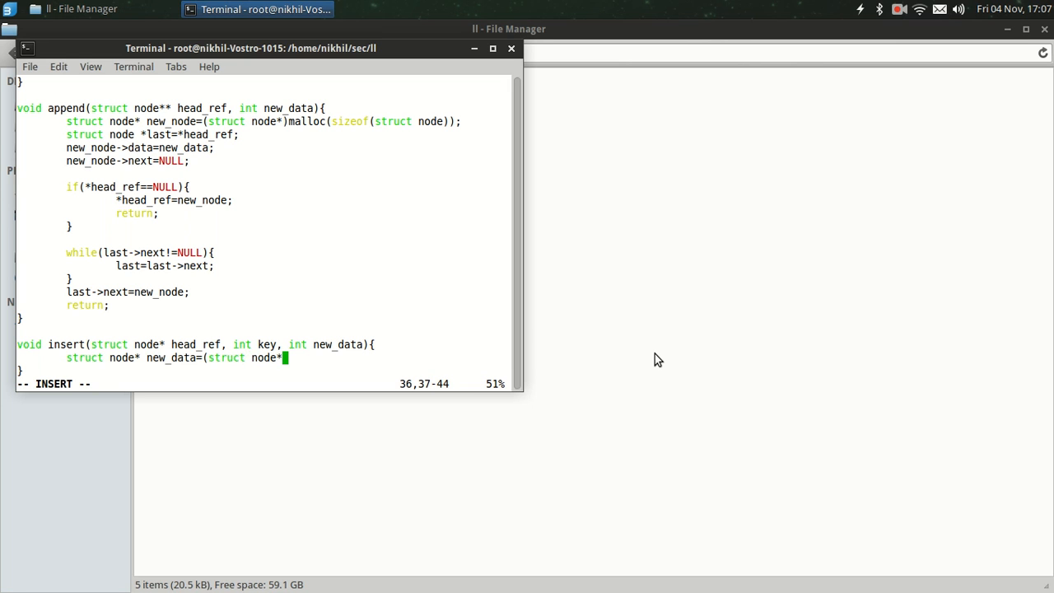
pyautogui.write(')')
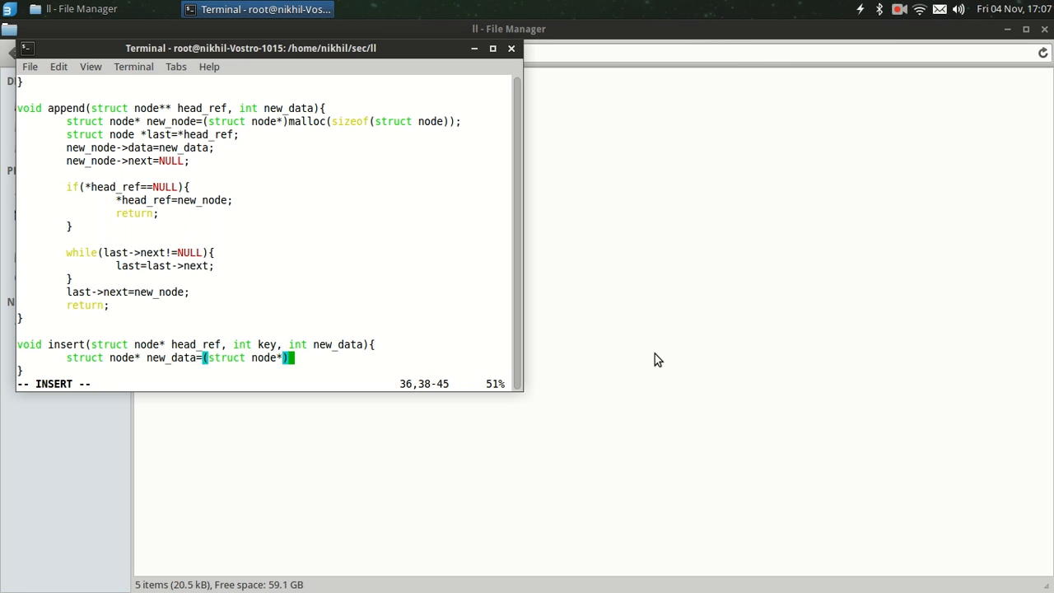
pyautogui.write('mall')
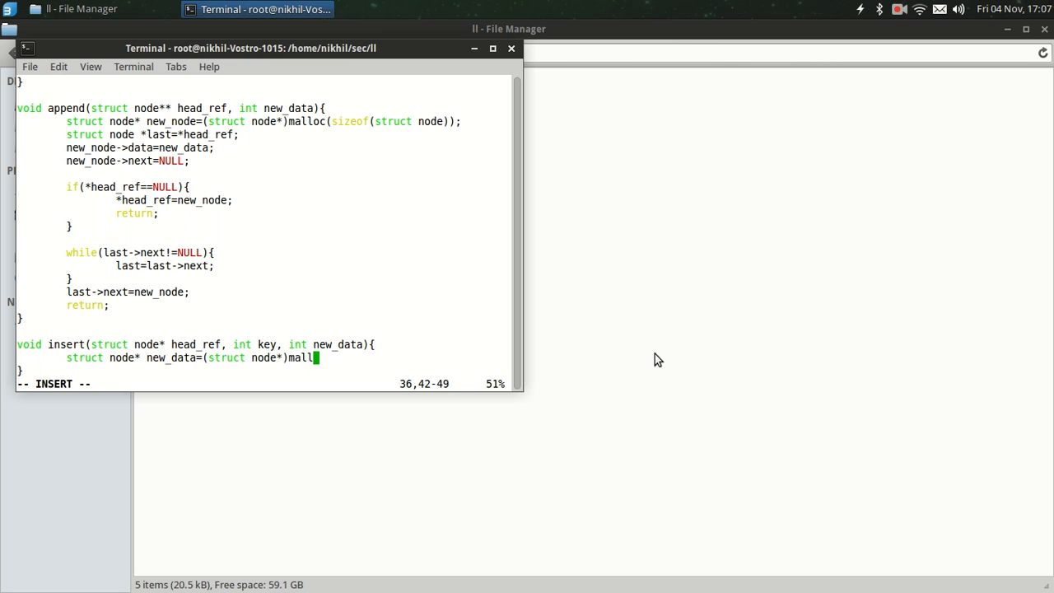
pyautogui.write('oc')
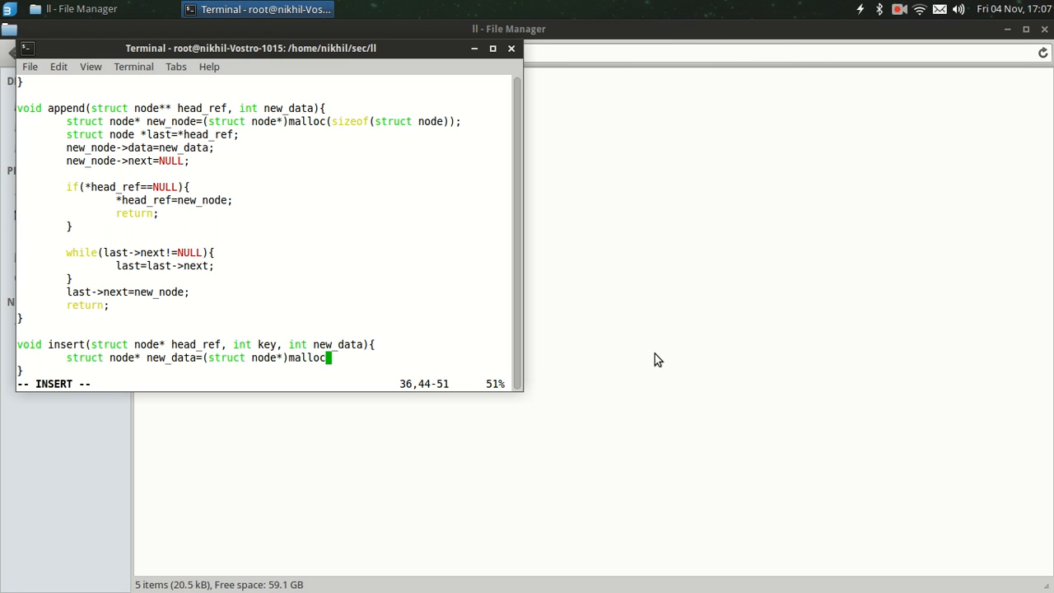
pyautogui.write('(sizeof')
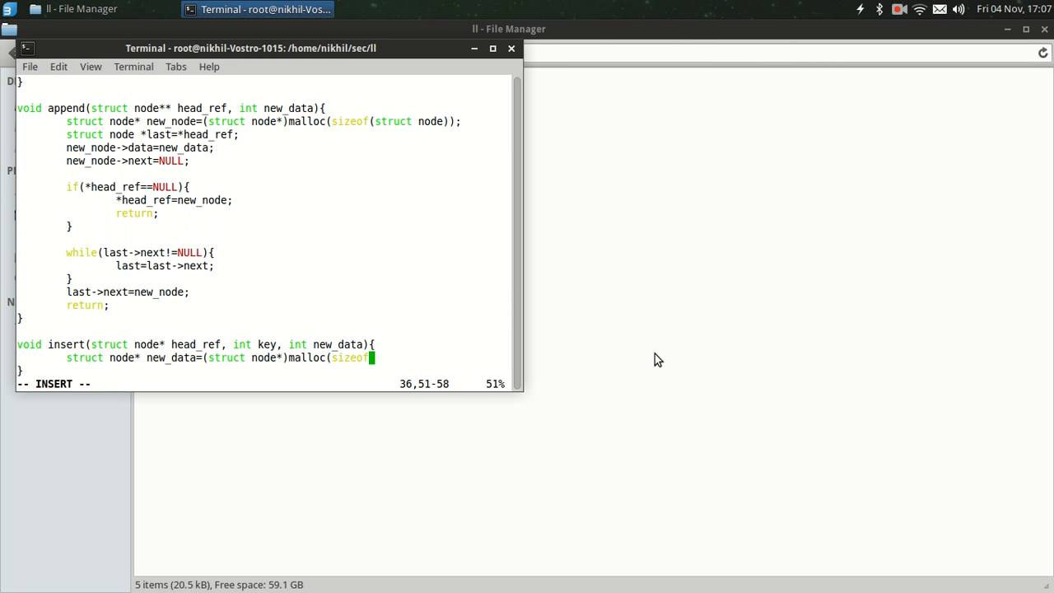
pyautogui.write('struct node));')
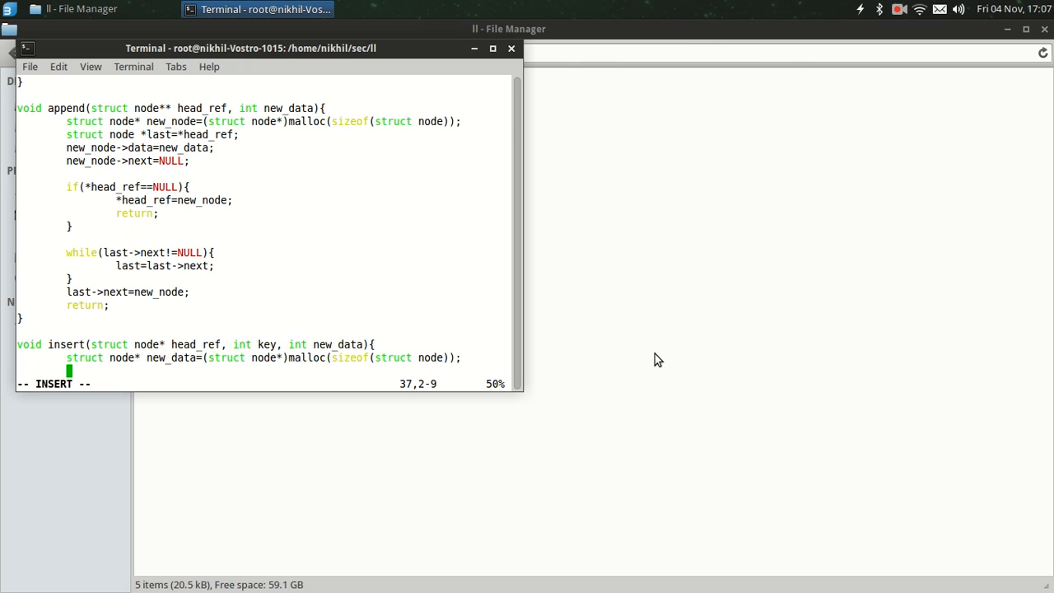
# Add the line new_node->data=new_data; to insert()
pyautogui.scroll(-3)
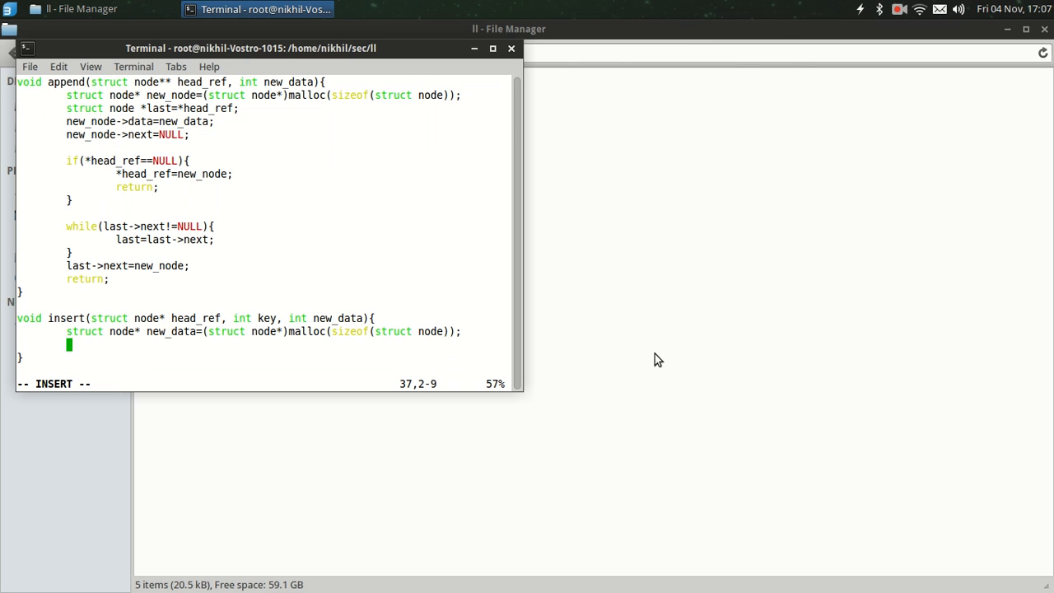
pyautogui.write('new_n')
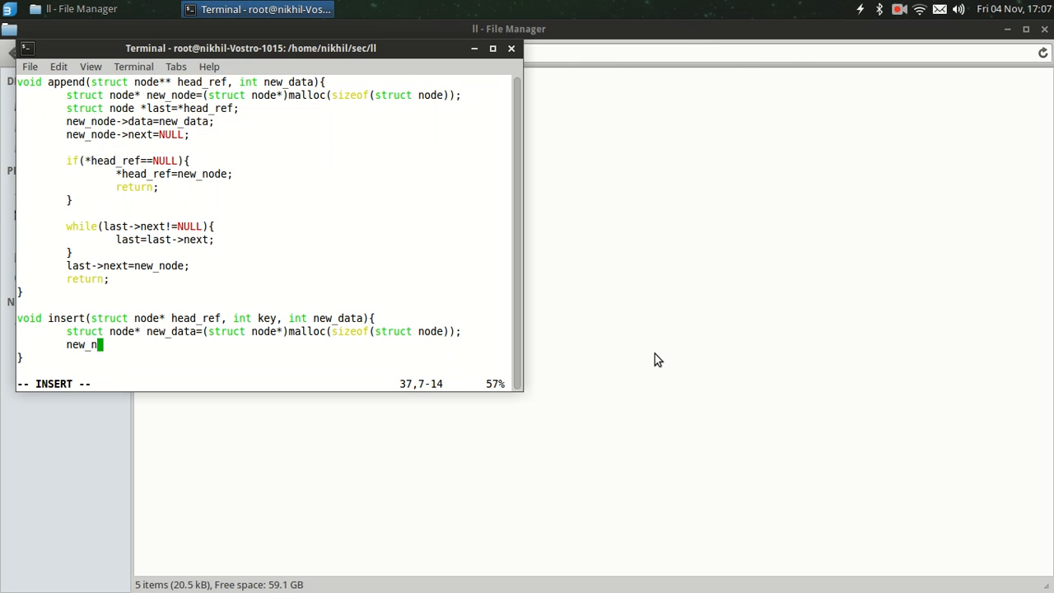
pyautogui.write('ode-')
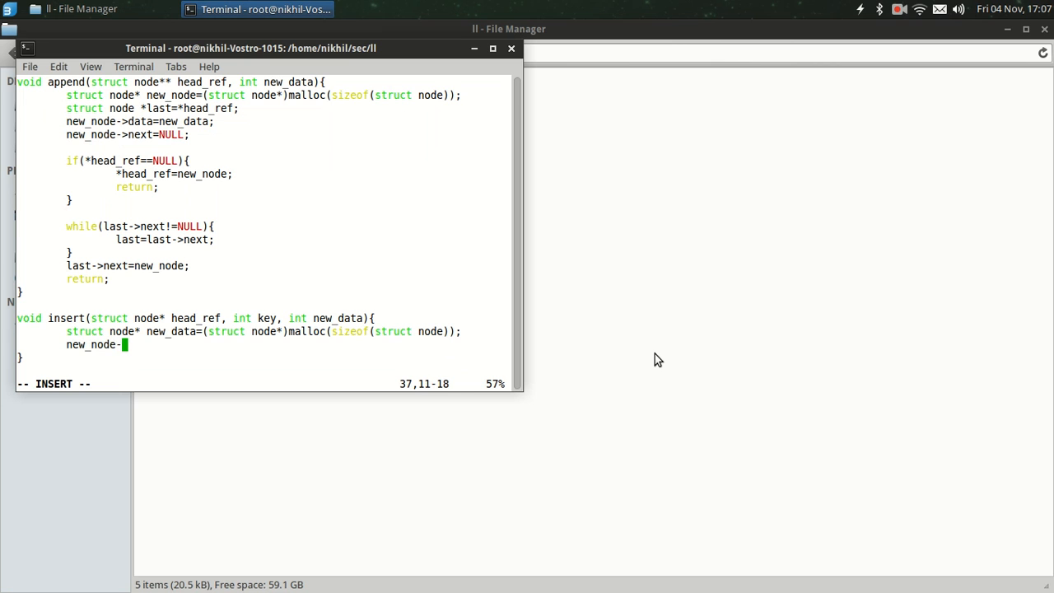
pyautogui.write('d')
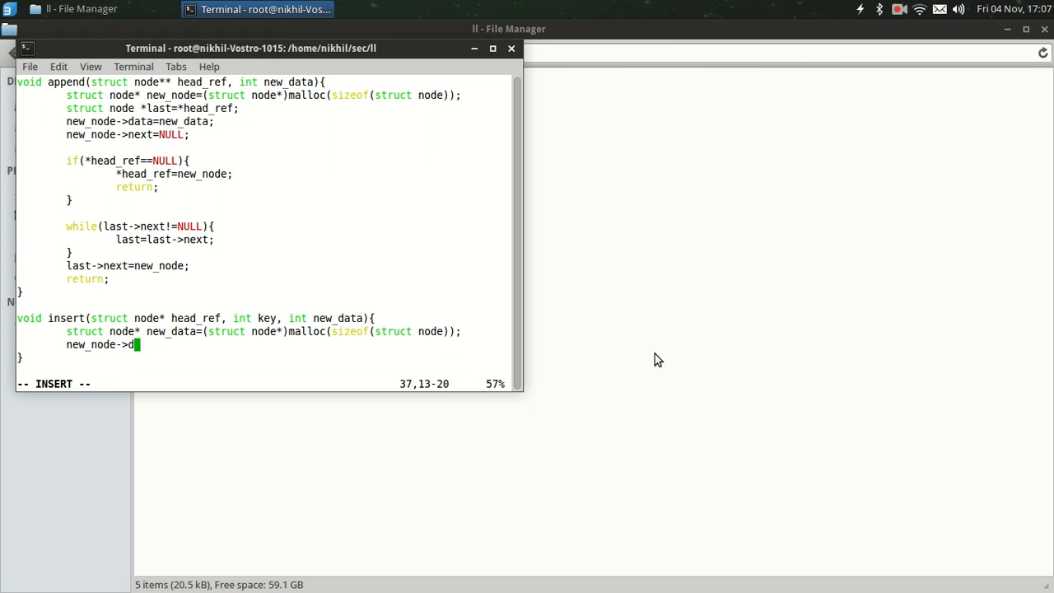
pyautogui.write('ata=')
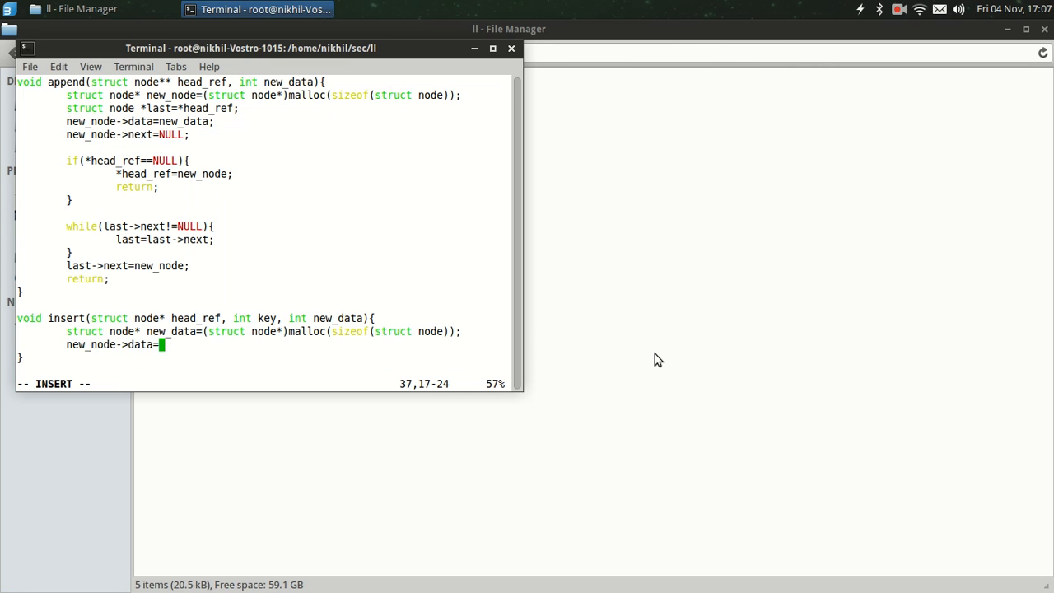
pyautogui.write('new_d')
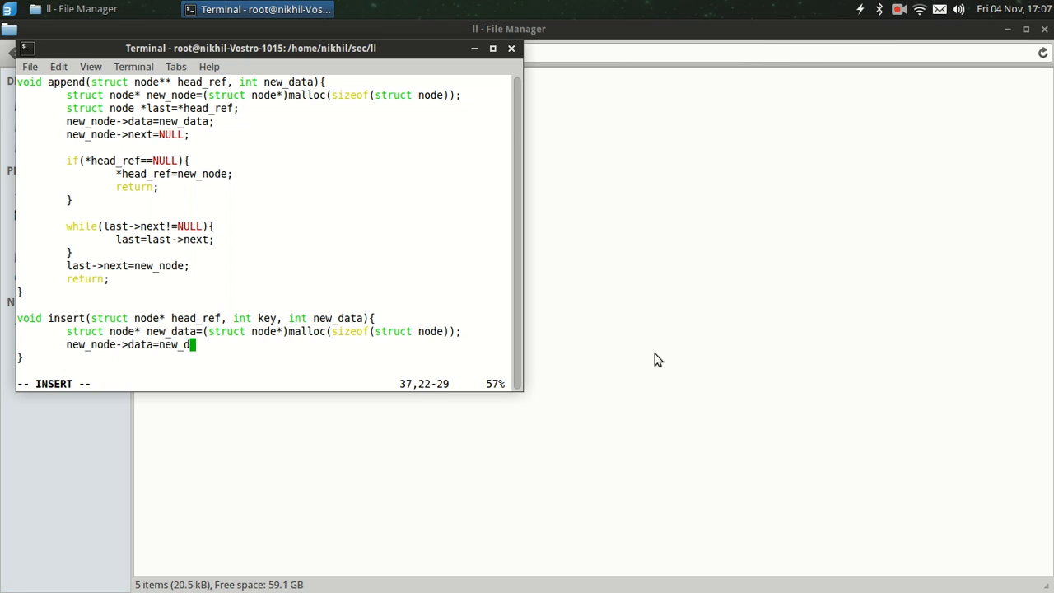
pyautogui.write('ata;')
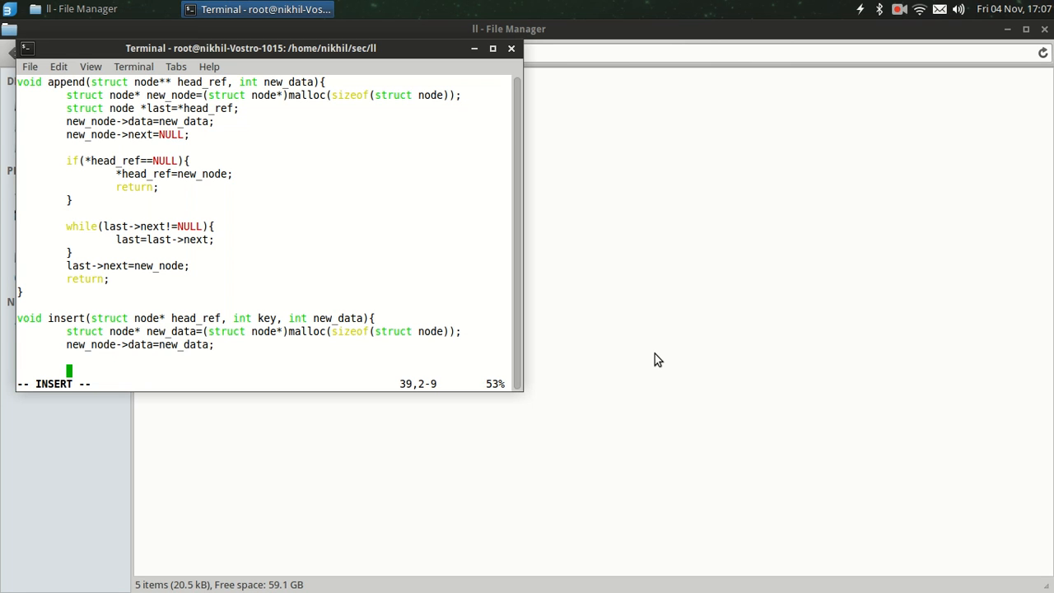
# Declare struct node* key_node=head_ref; in insert()
pyautogui.write('struct node*')
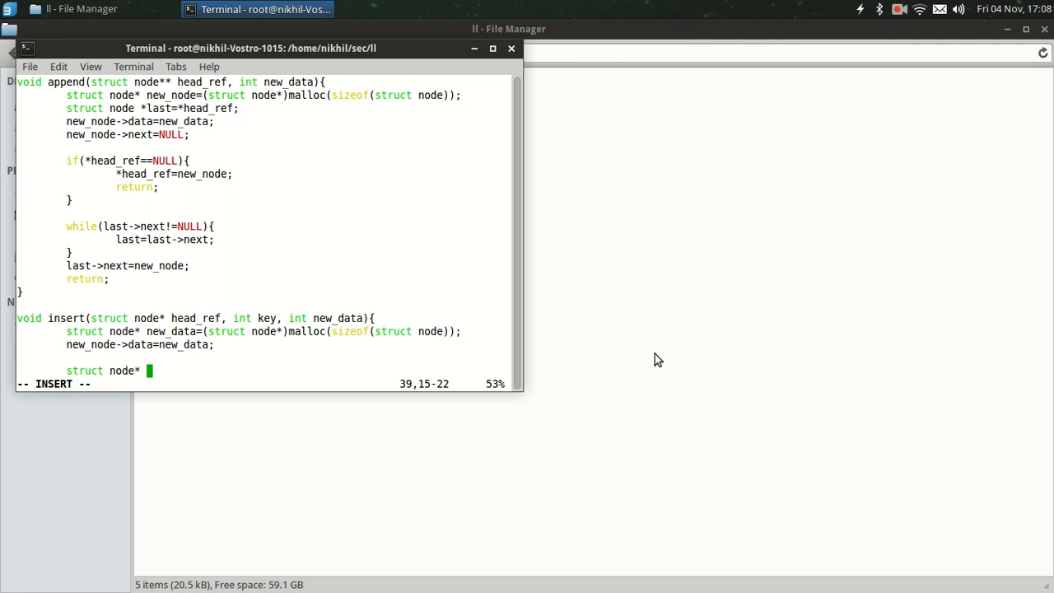
pyautogui.write('key_')
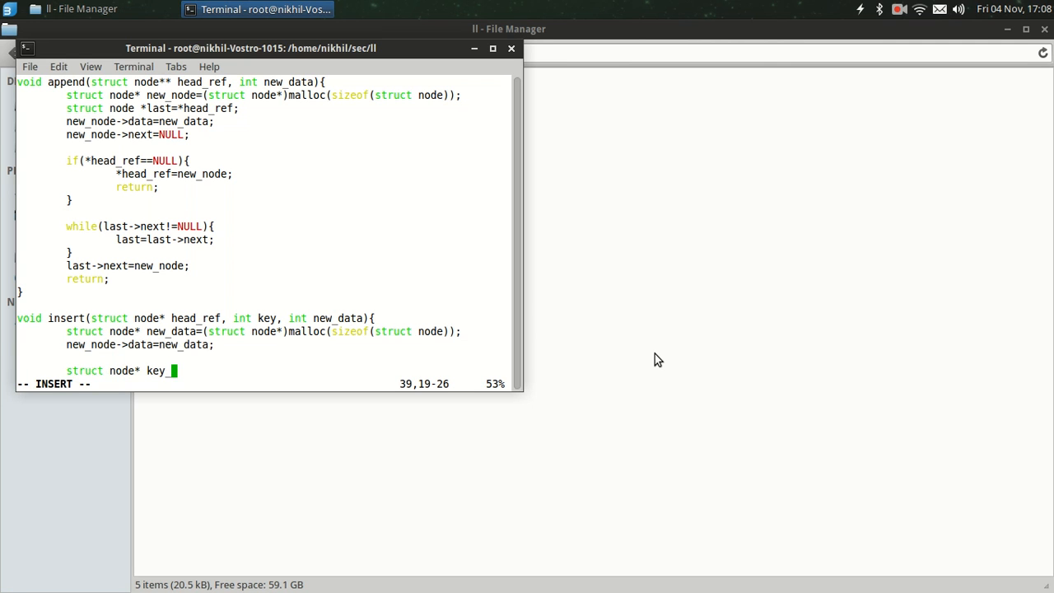
pyautogui.write('node')
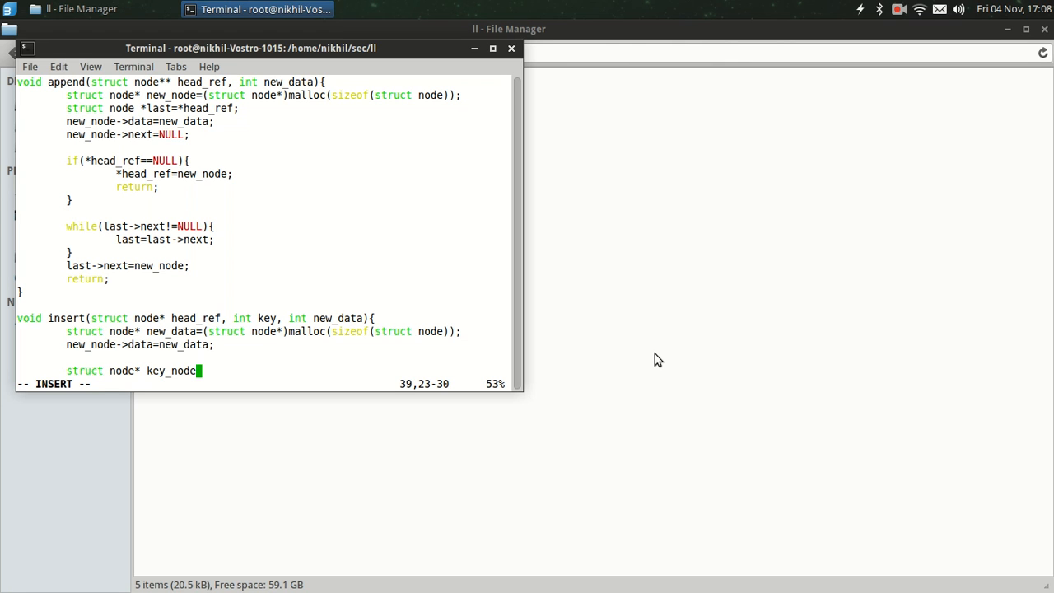
pyautogui.write('=hr')
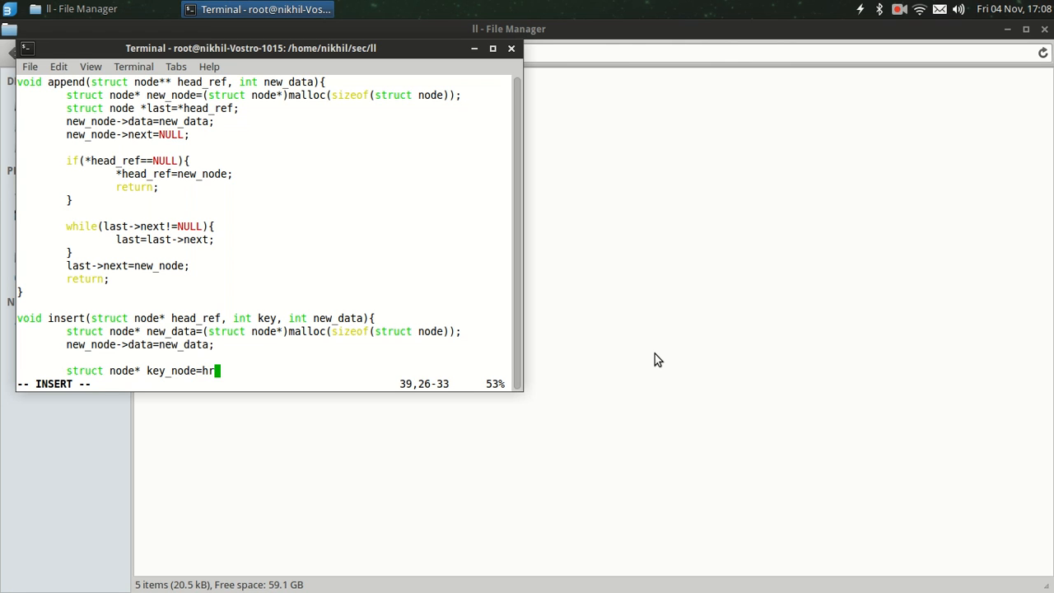
pyautogui.write('ead_r')
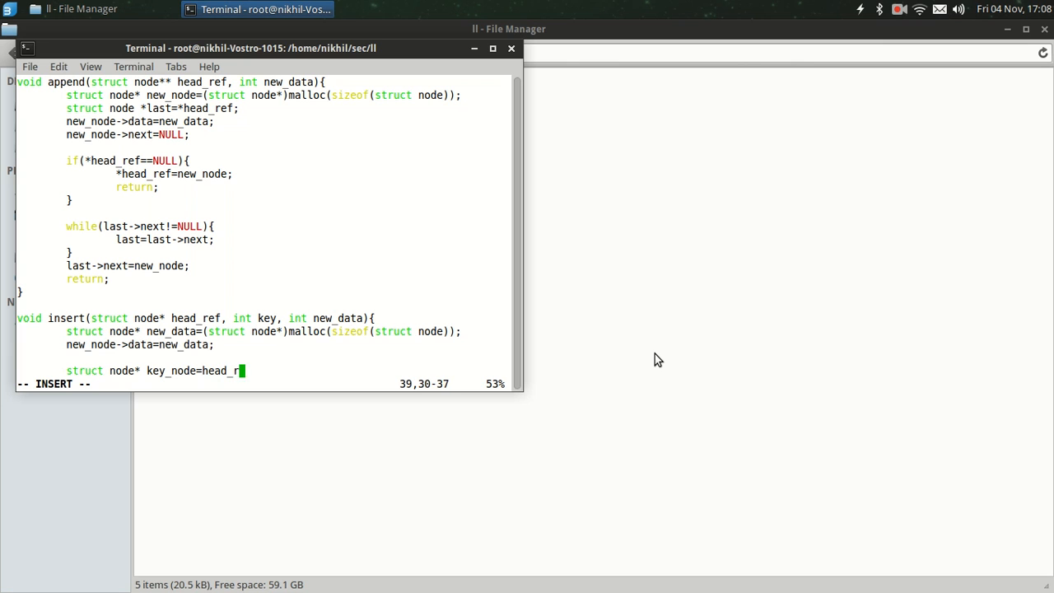
pyautogui.write('ef;')
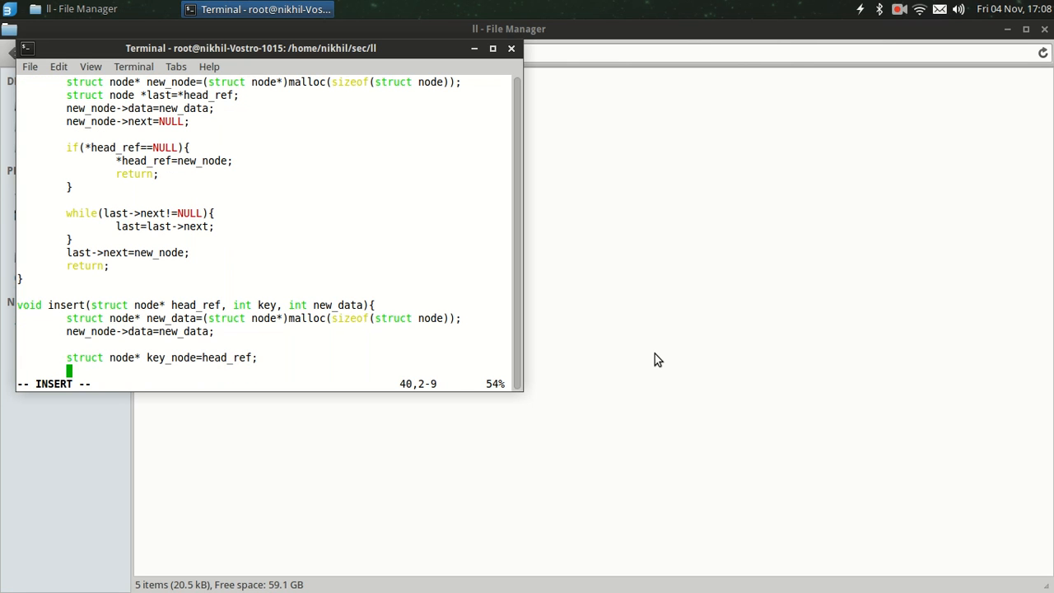
# Write while(key_node->data!=key){ key_node=key_node->next; } in insert()
pyautogui.write('while(')
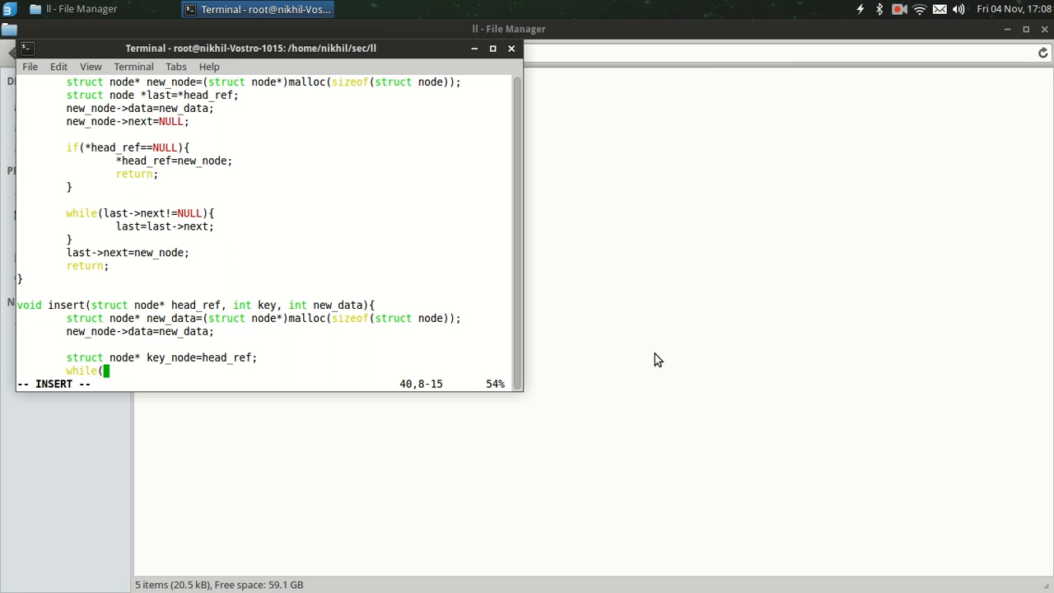
pyautogui.write('key')
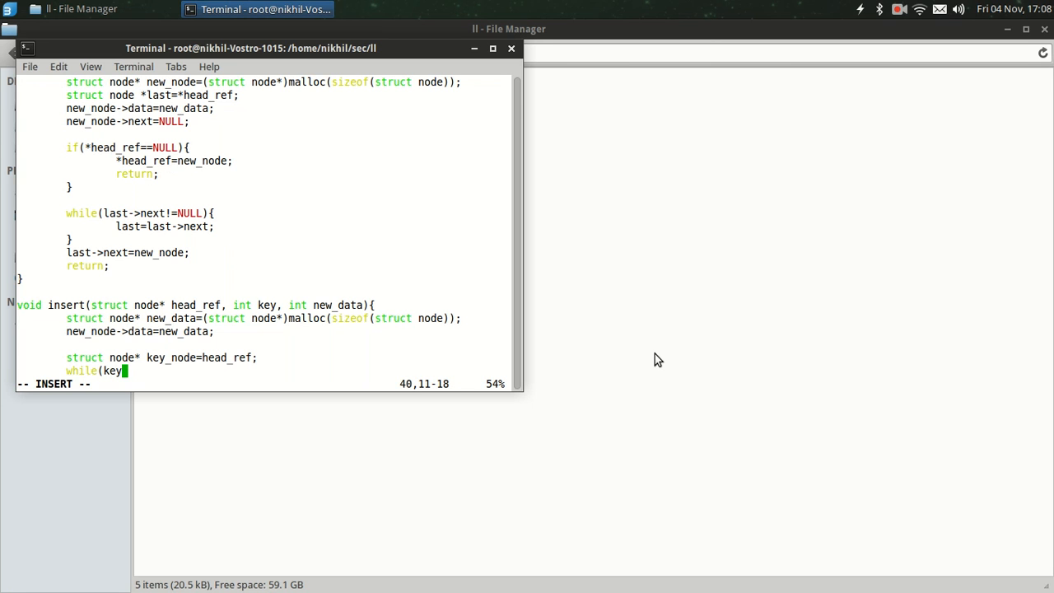
pyautogui.write('_node')
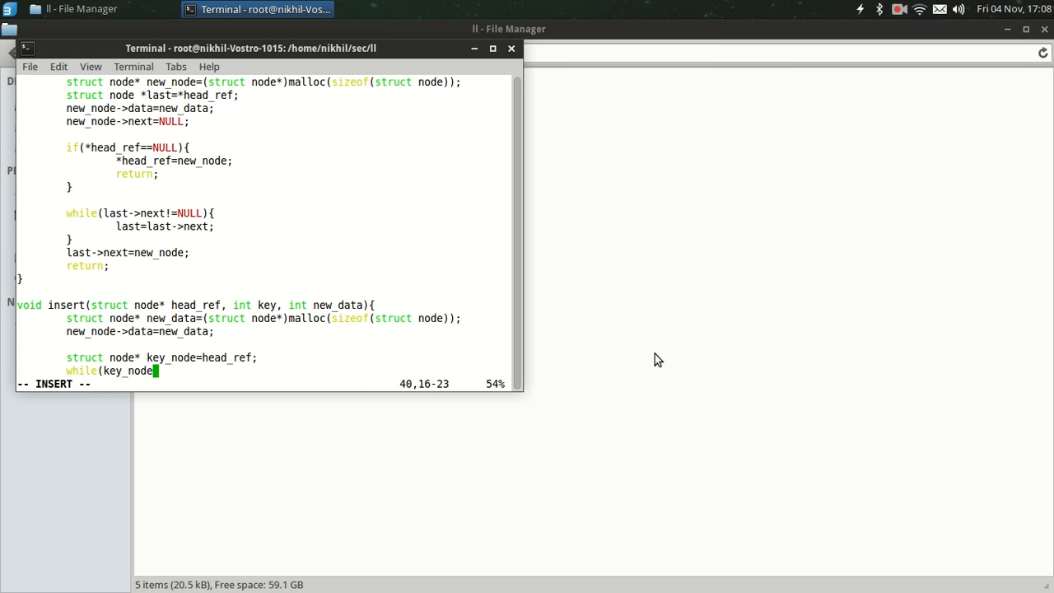
pyautogui.write('!=key')
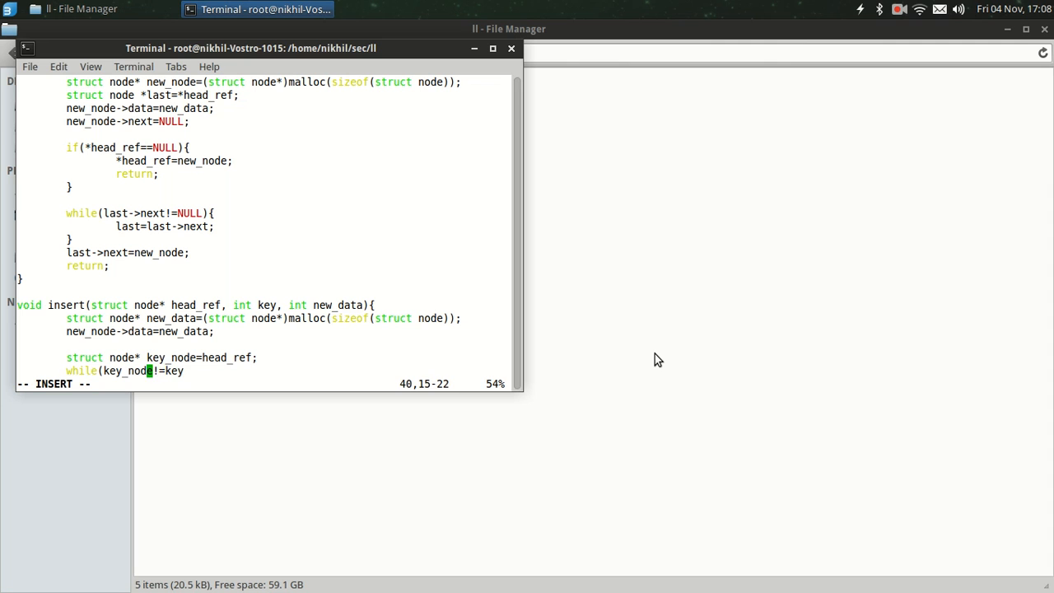
pyautogui.write('->d')
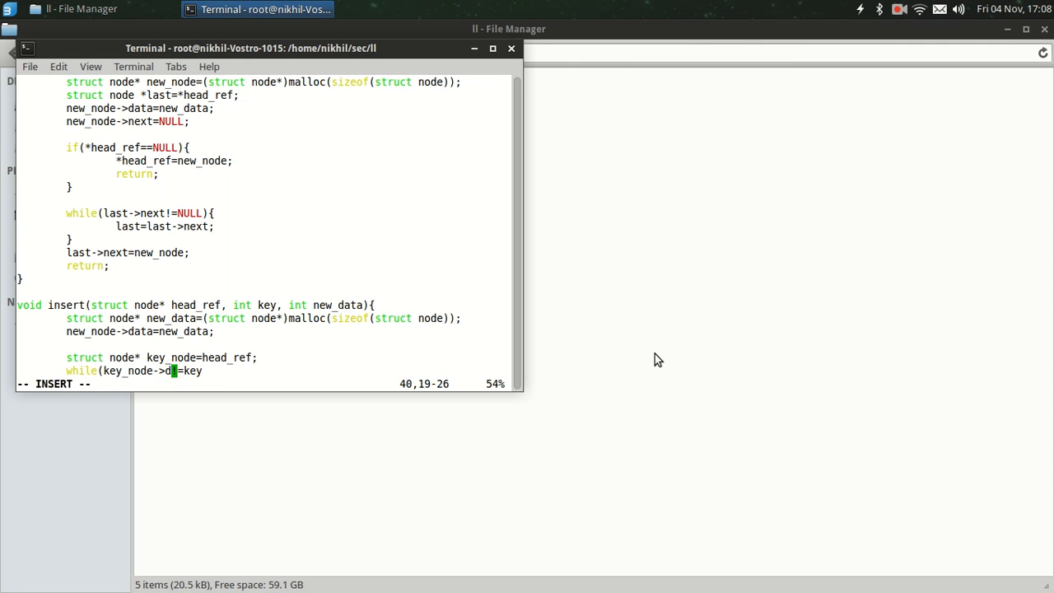
pyautogui.write('data!=key')
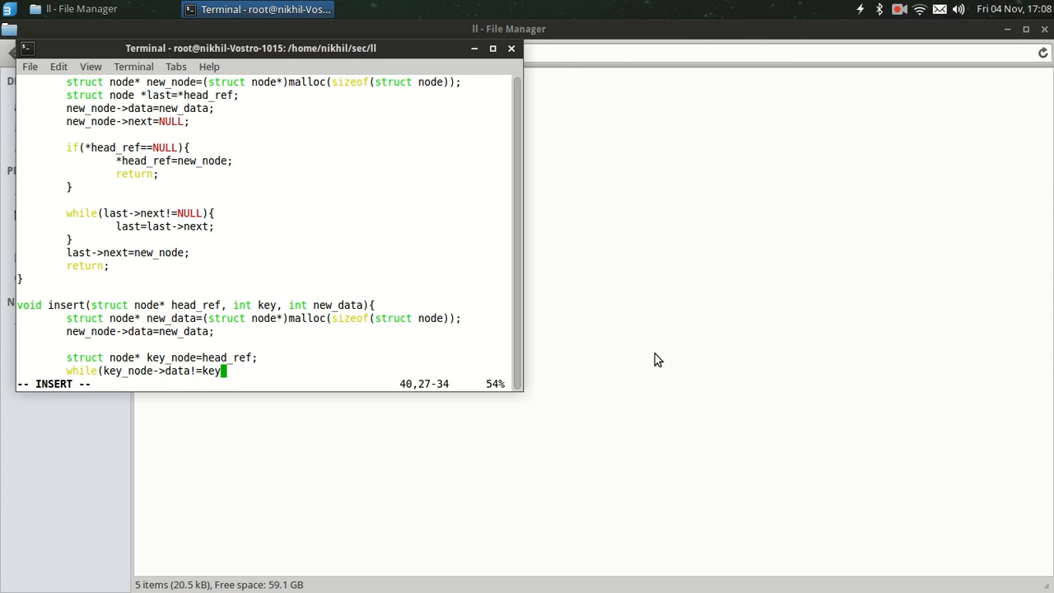
pyautogui.write('){')
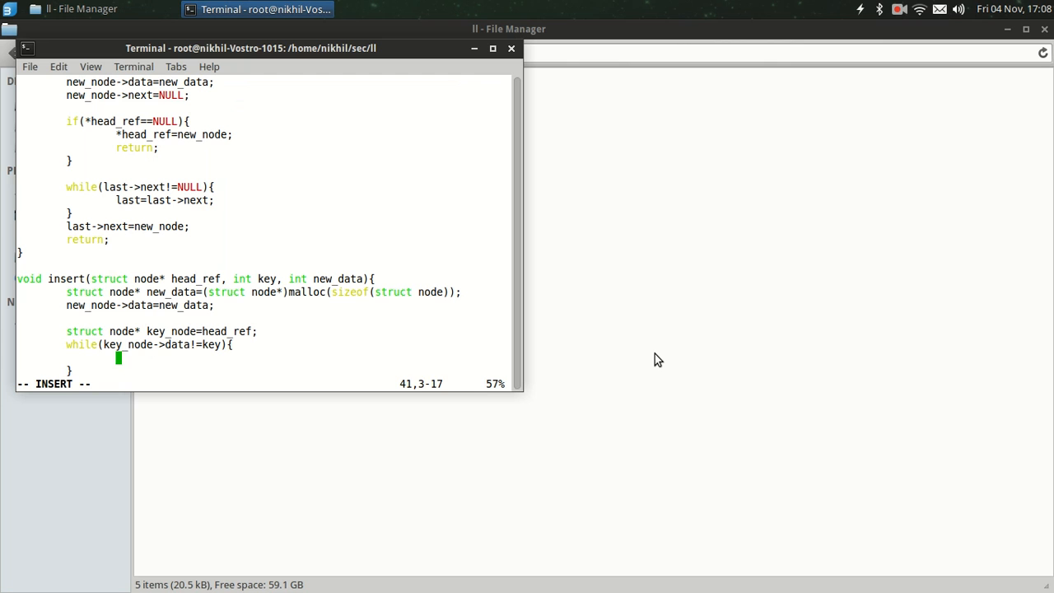
pyautogui.write('key_node')
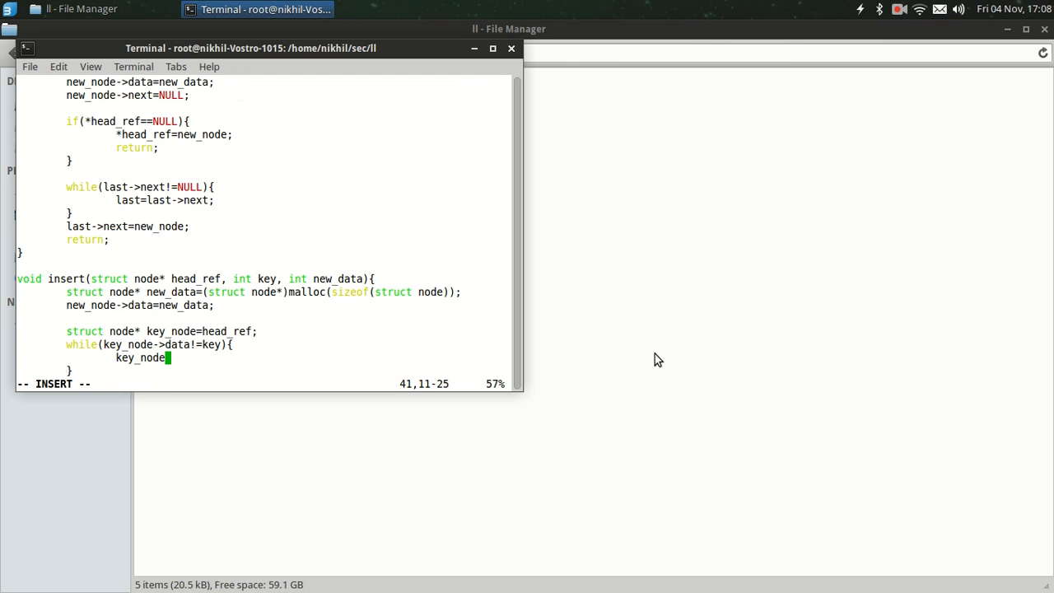
pyautogui.write('ke')
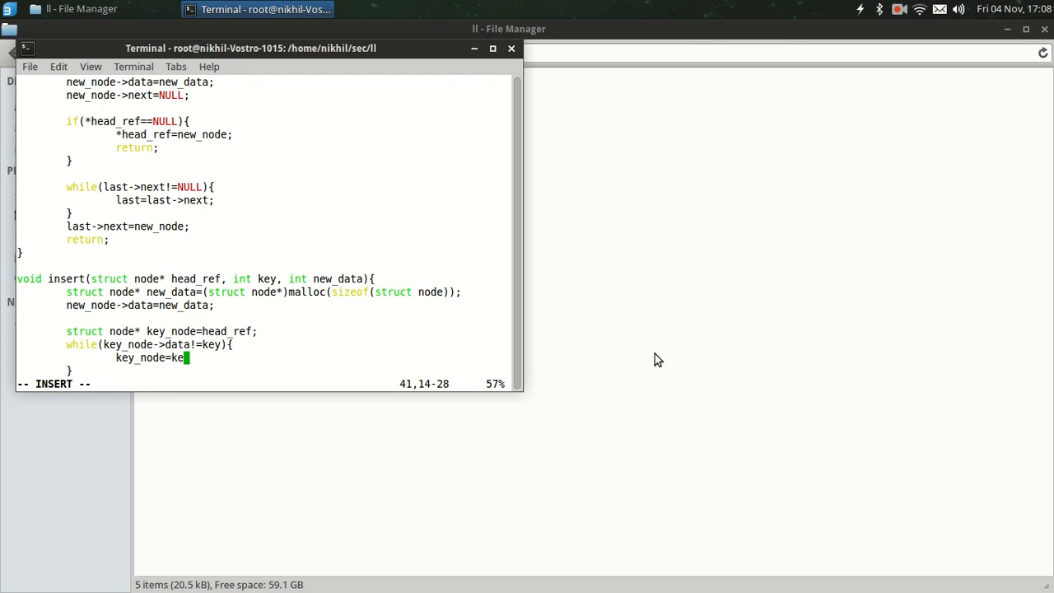
pyautogui.write('y_node')
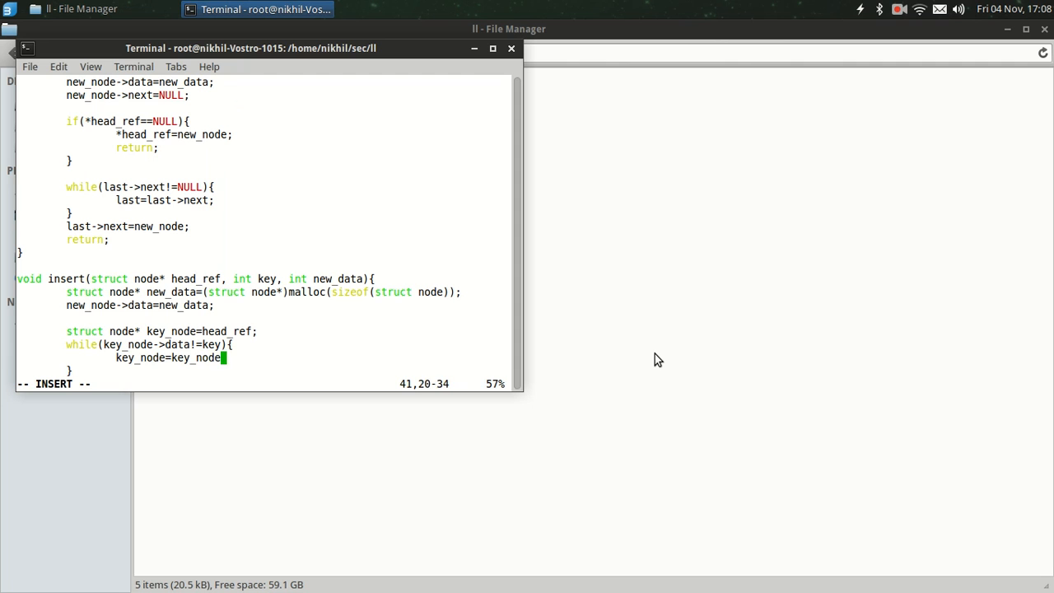
pyautogui.write('->next;')
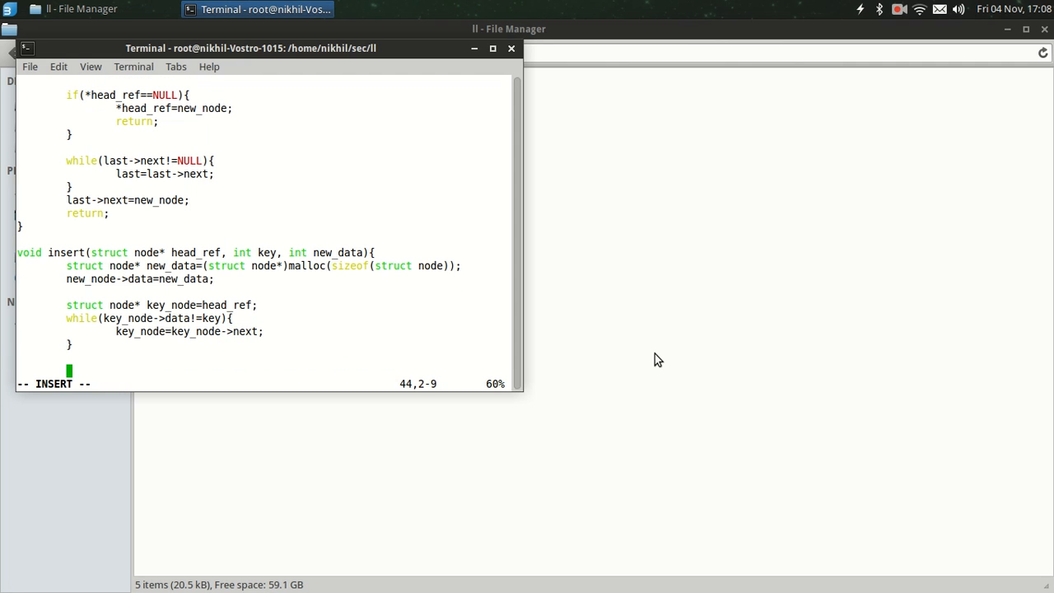
# Below the while loop, add new_node->next=key_node->next;
pyautogui.write('ew_n')
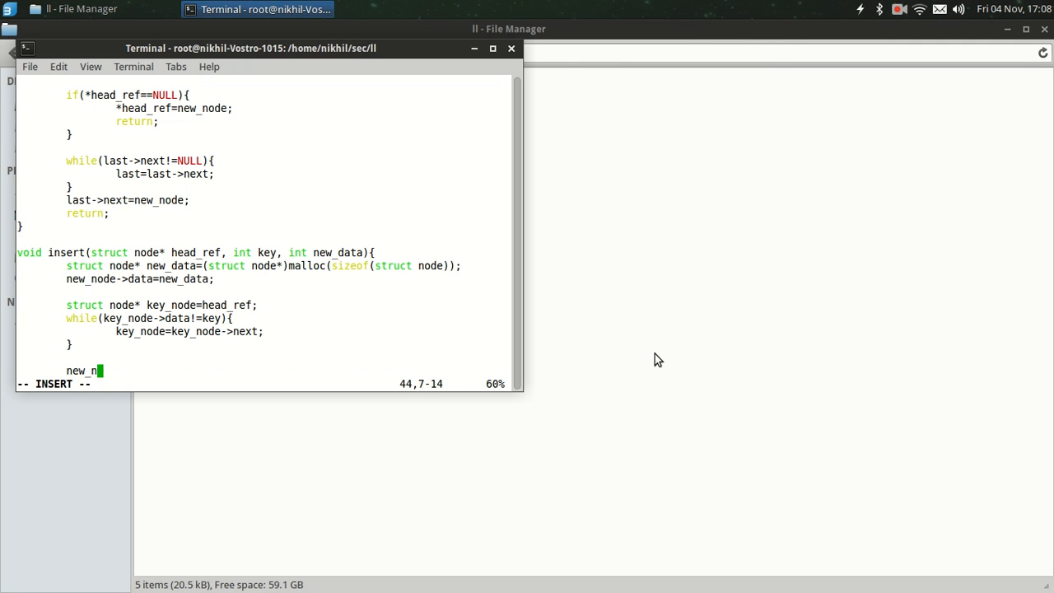
pyautogui.write('ode-')
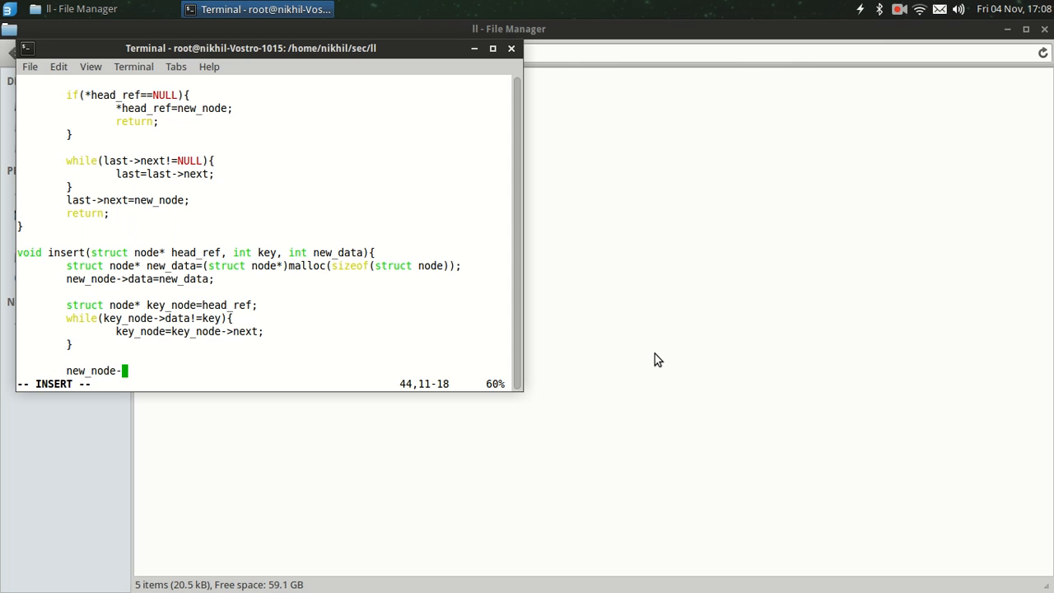
pyautogui.write('>next')
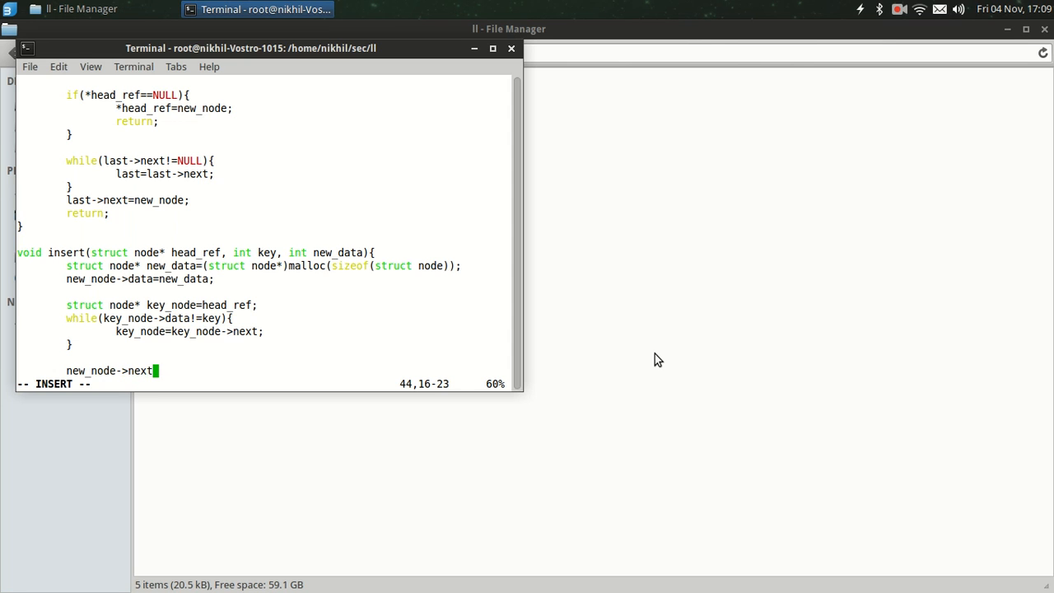
pyautogui.write('=key_n')
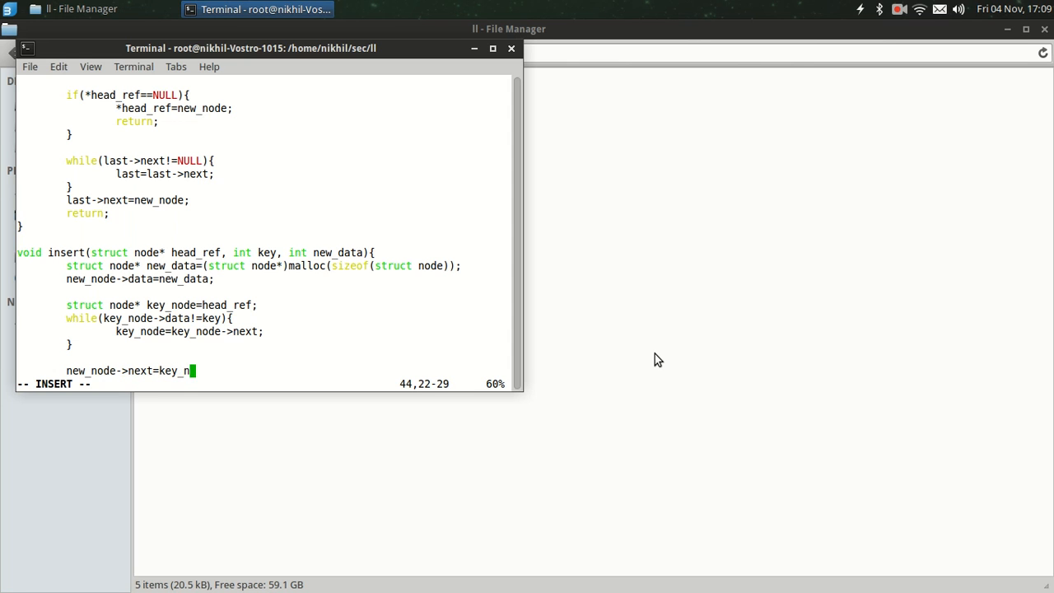
pyautogui.write('ode->next')
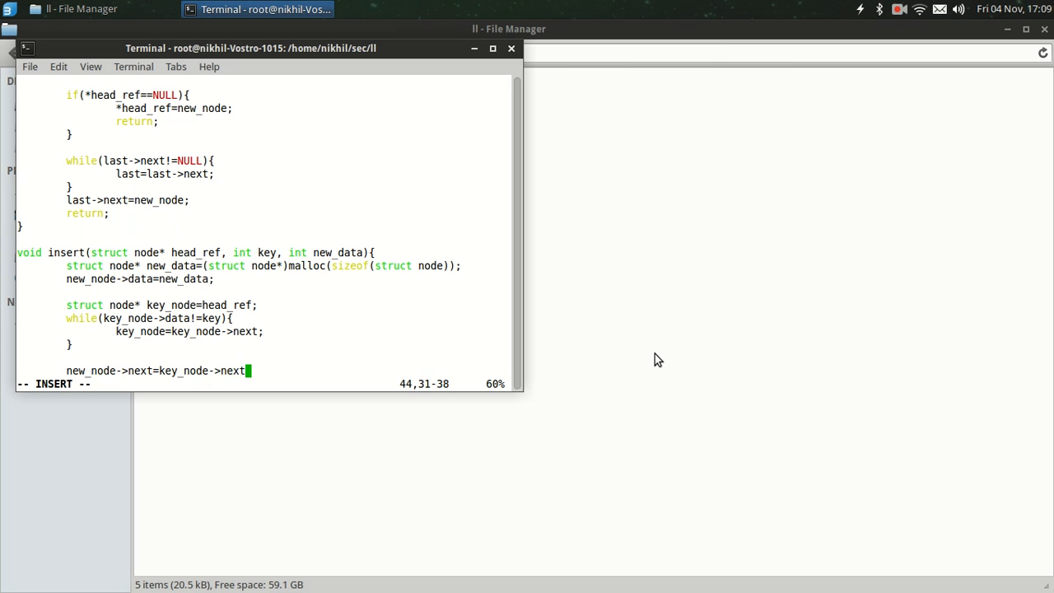
pyautogui.write(';')
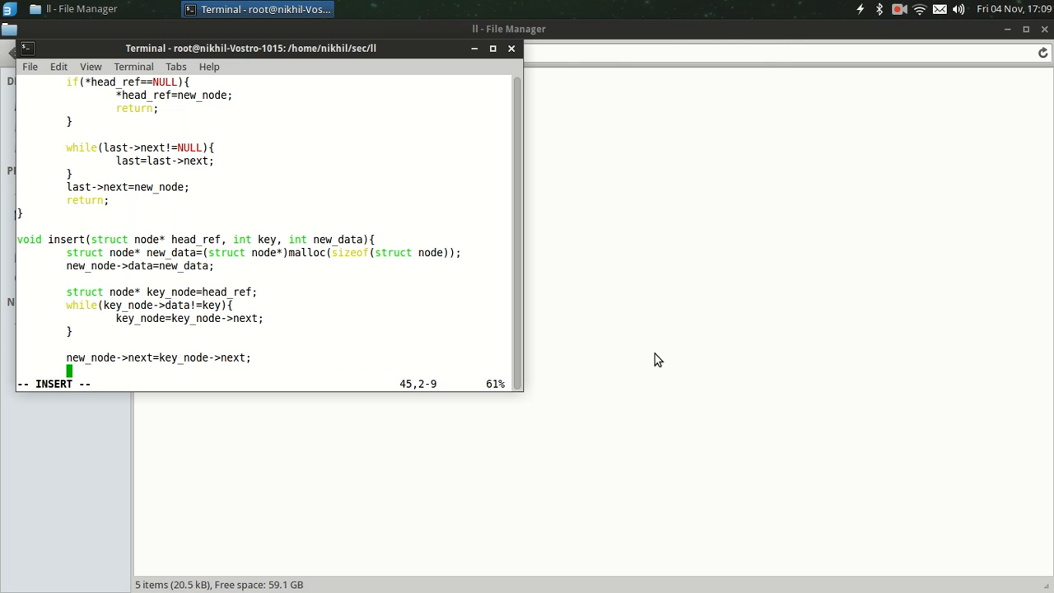
# Add key_node->next=new_node; to insert(), fixing a mistyped equals sign along the way
pyautogui.write('key')
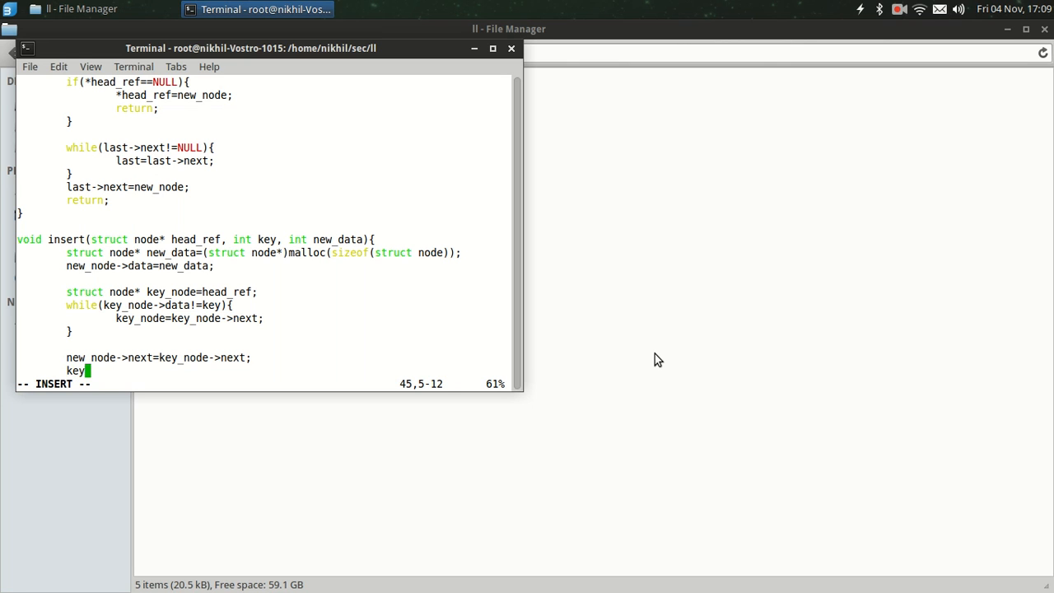
pyautogui.write('_no')
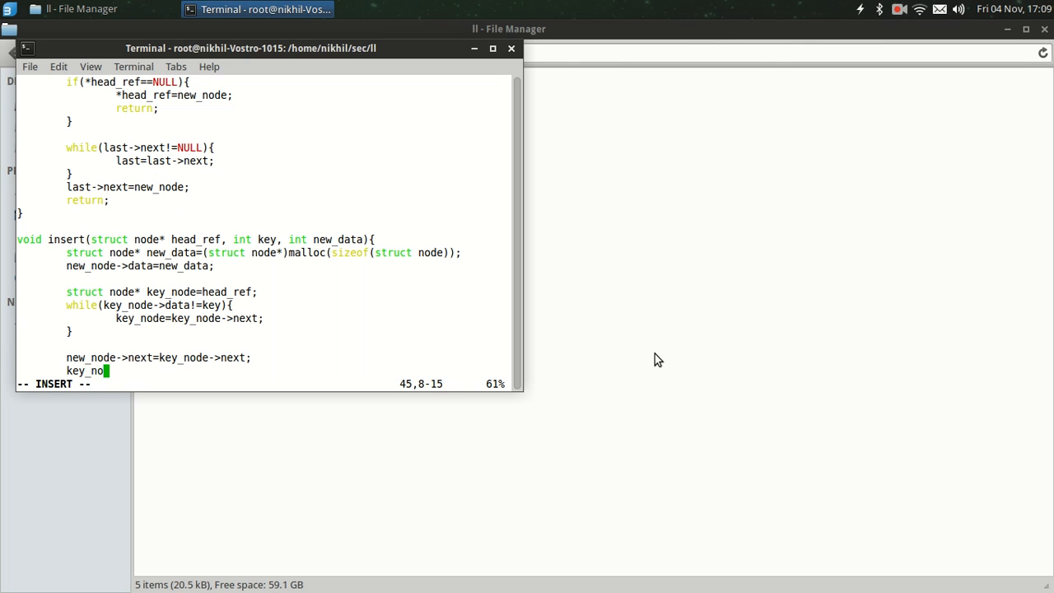
pyautogui.write('de=')
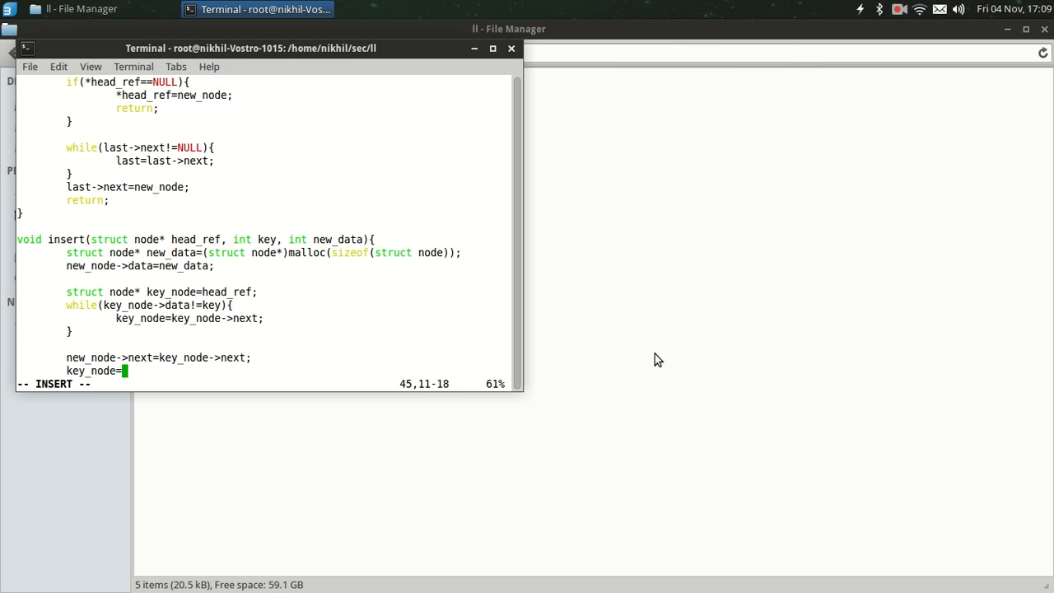
pyautogui.press('BackSpace')
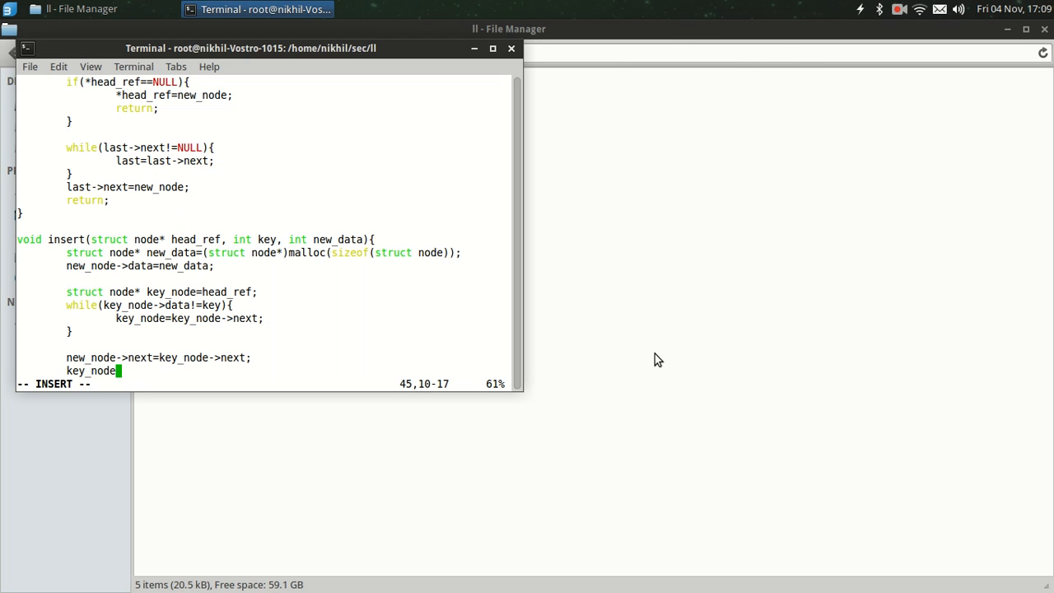
pyautogui.write('->nex')
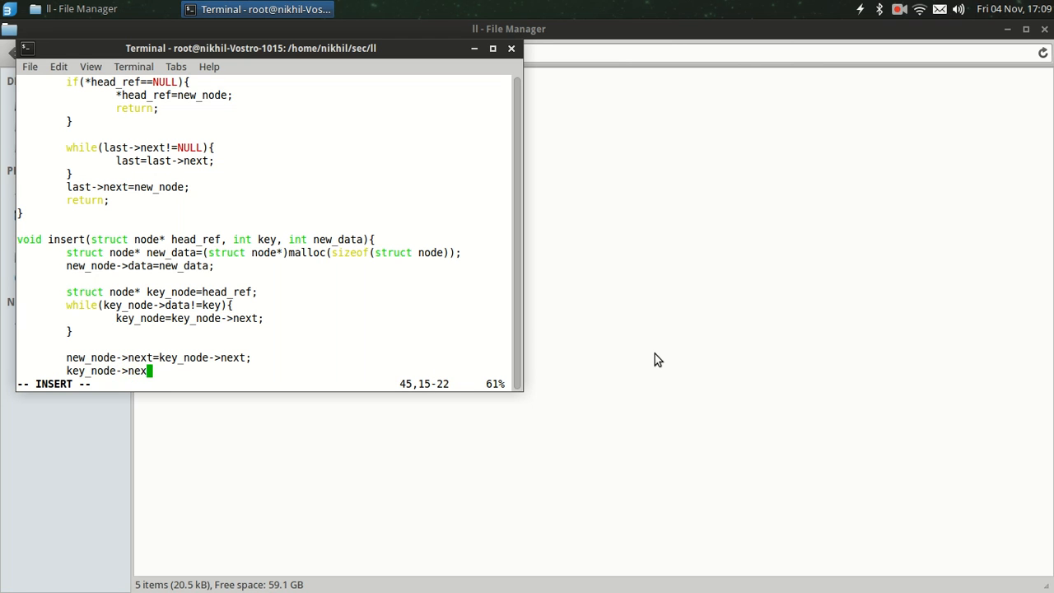
pyautogui.write('=new_n')
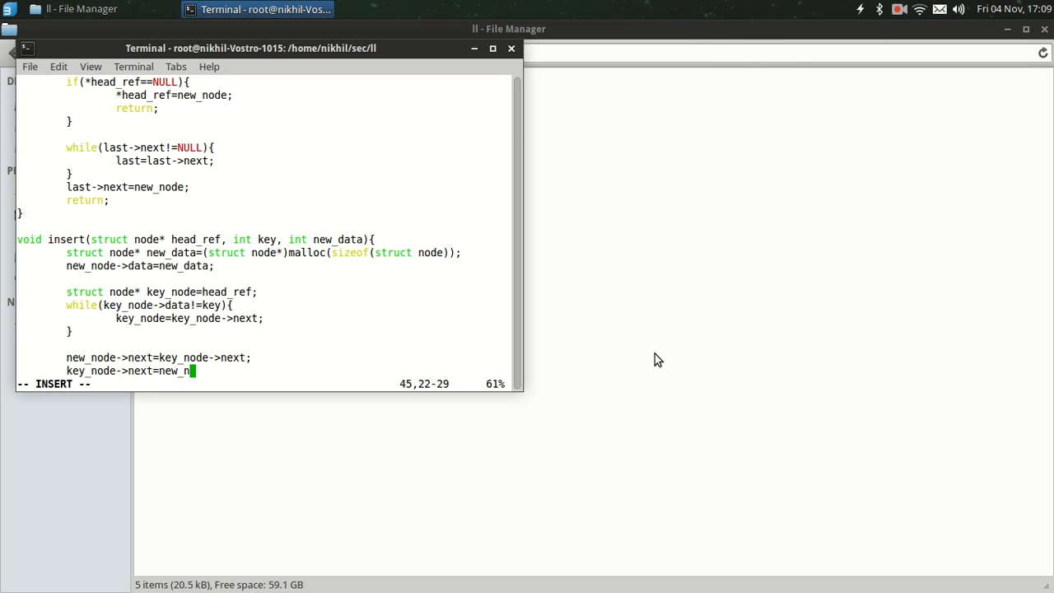
pyautogui.write('ode;')
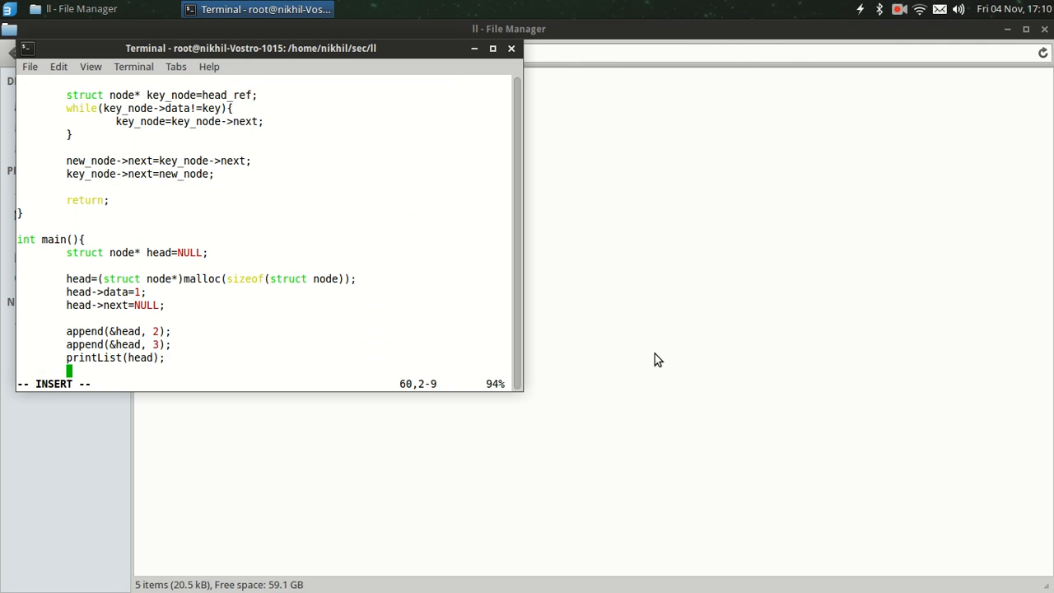
# Below the first printList in main, add insert(head, 5, 2); and another printList(head);
pyautogui.write('inse')
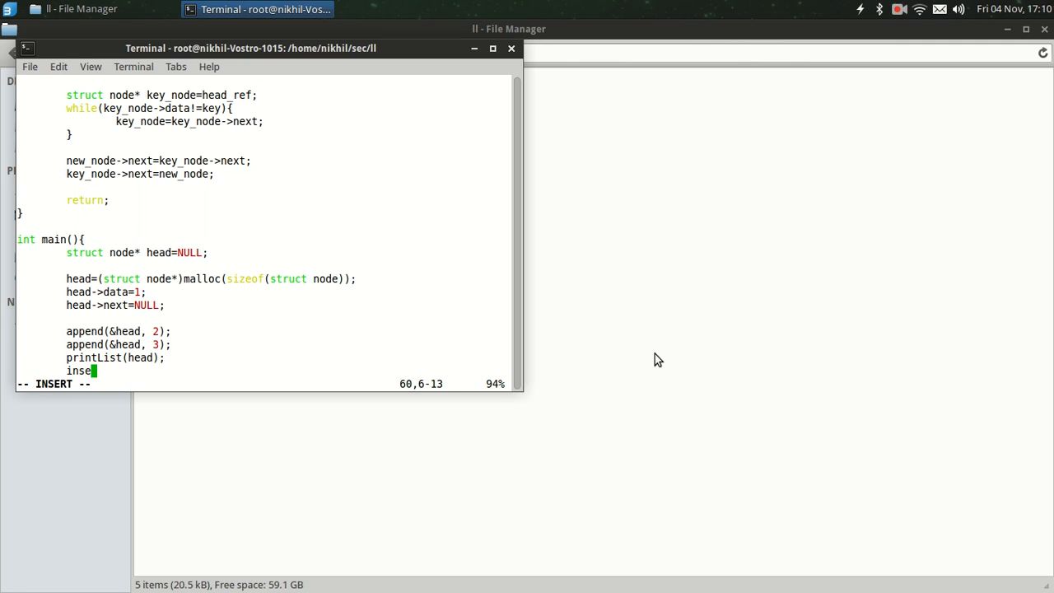
pyautogui.write('t')
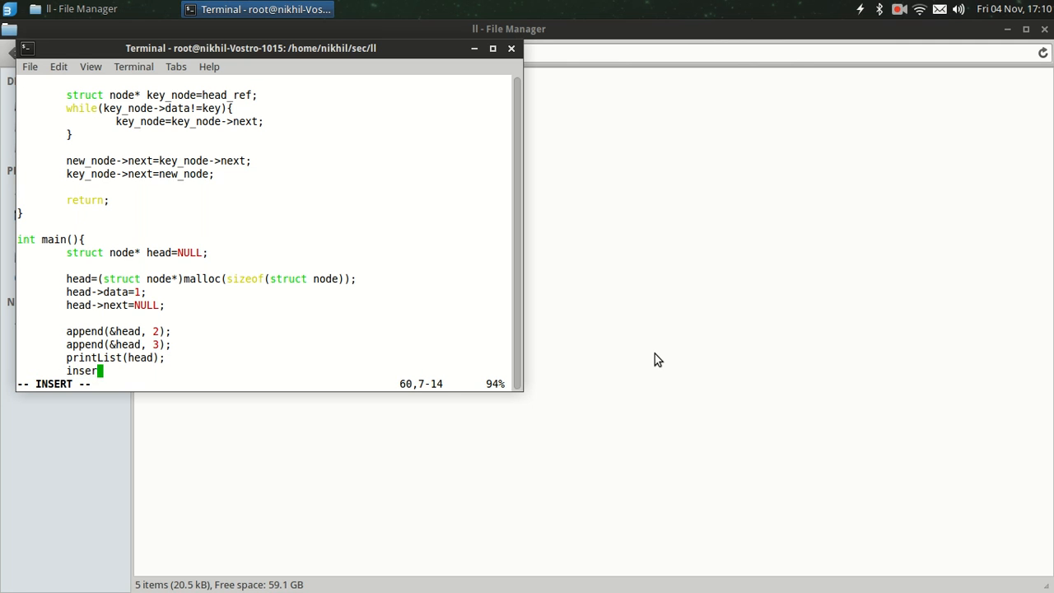
pyautogui.write('t(head, 5, 2')
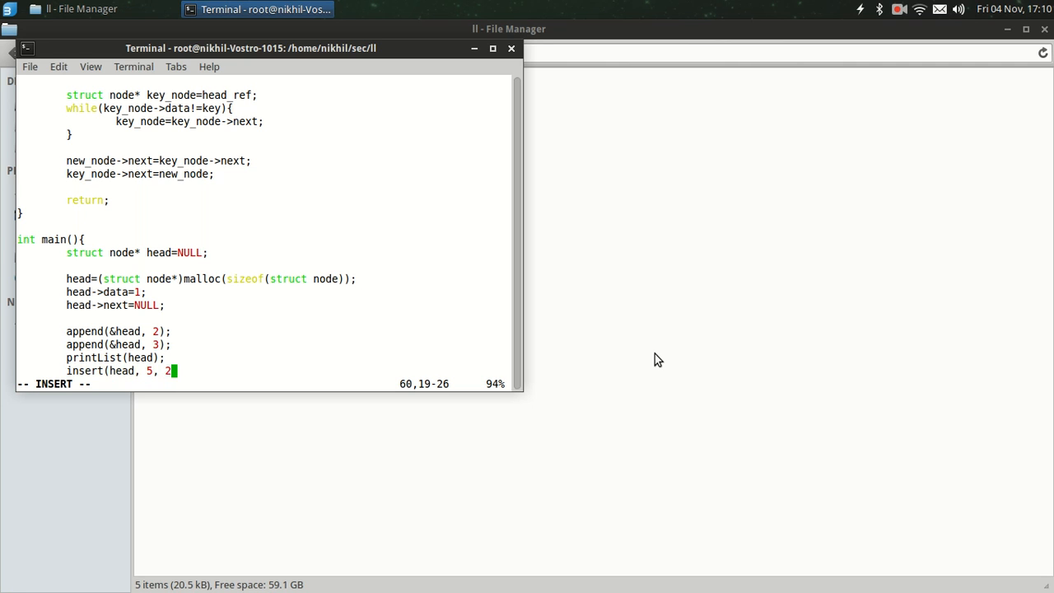
pyautogui.press('Return')
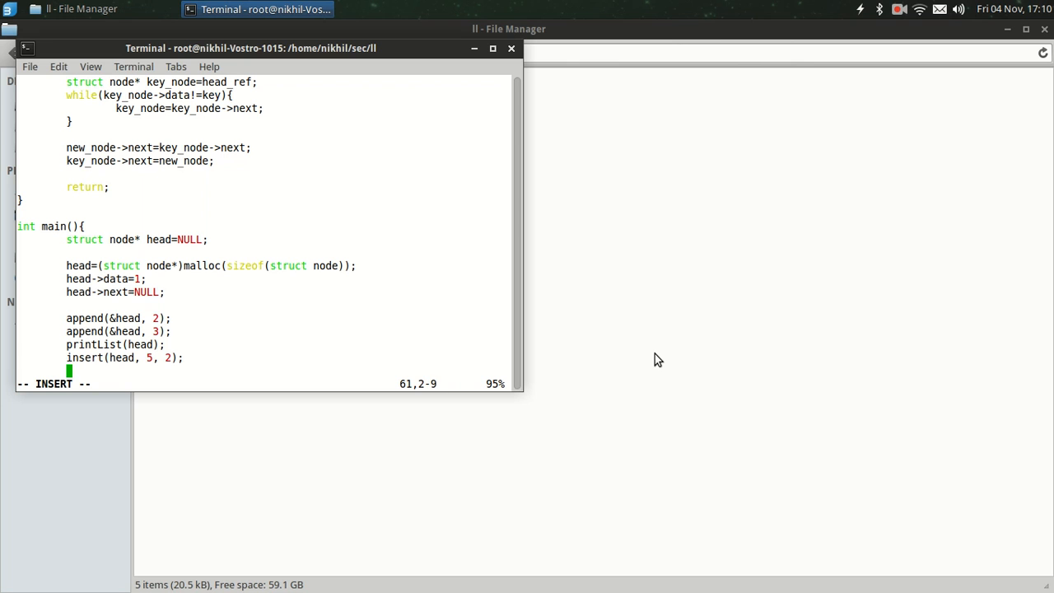
pyautogui.write('printList')
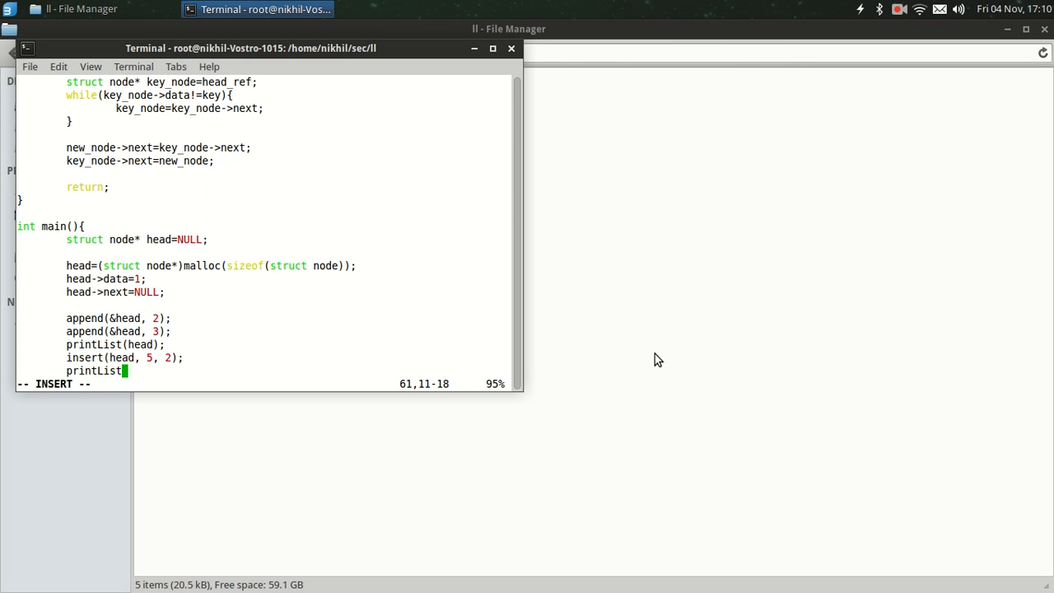
pyautogui.write('he(')
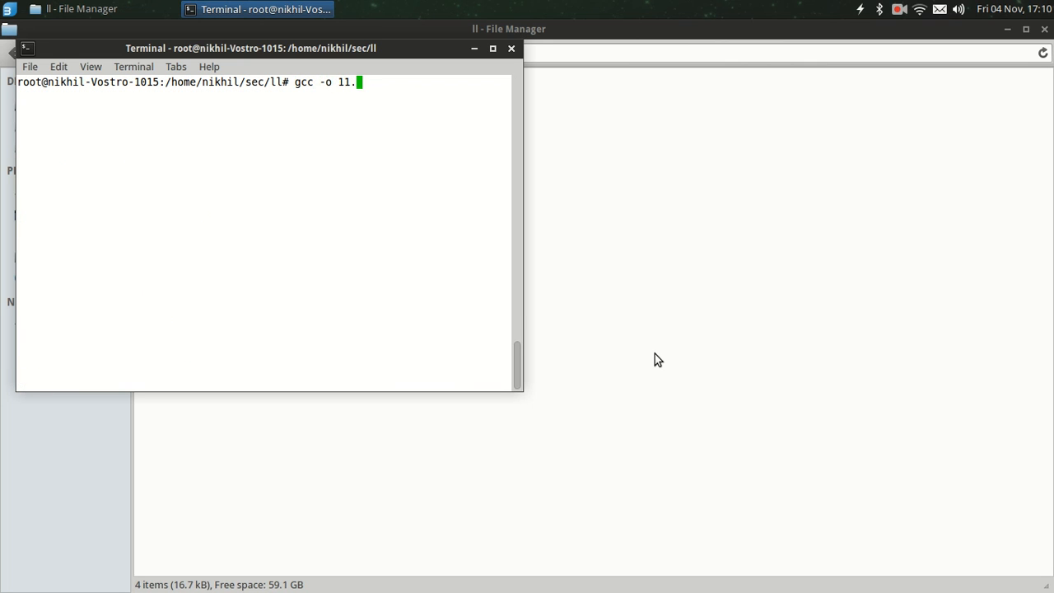
# Compile 11.c, see new_data redeclared and new_node undeclared errors, and reopen 11.c in vim
pyautogui.press('BackSpace')
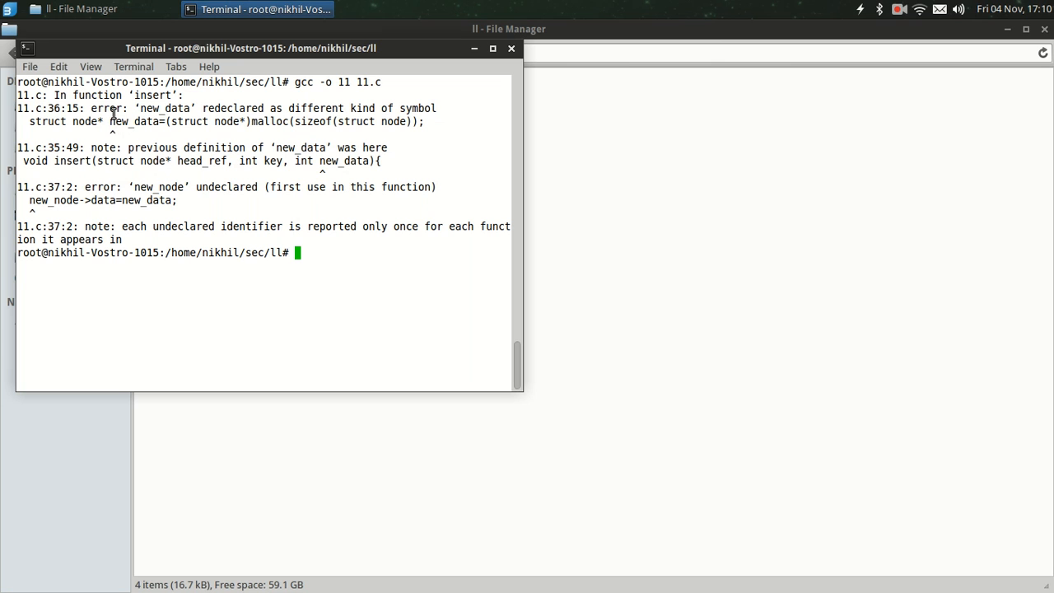
pyautogui.moveTo(285, 121)
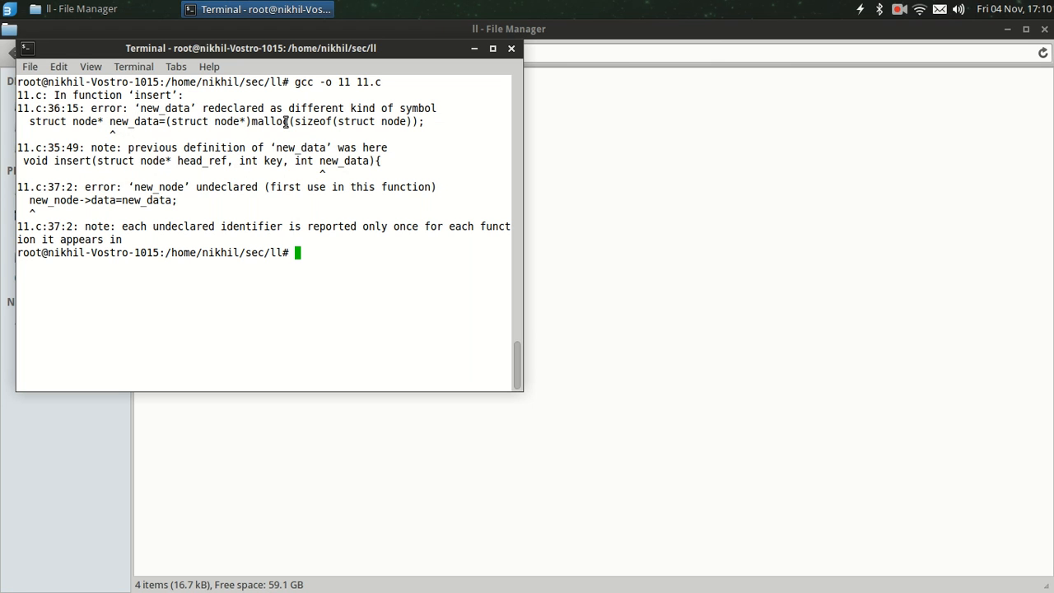
pyautogui.write('vim 11.c')
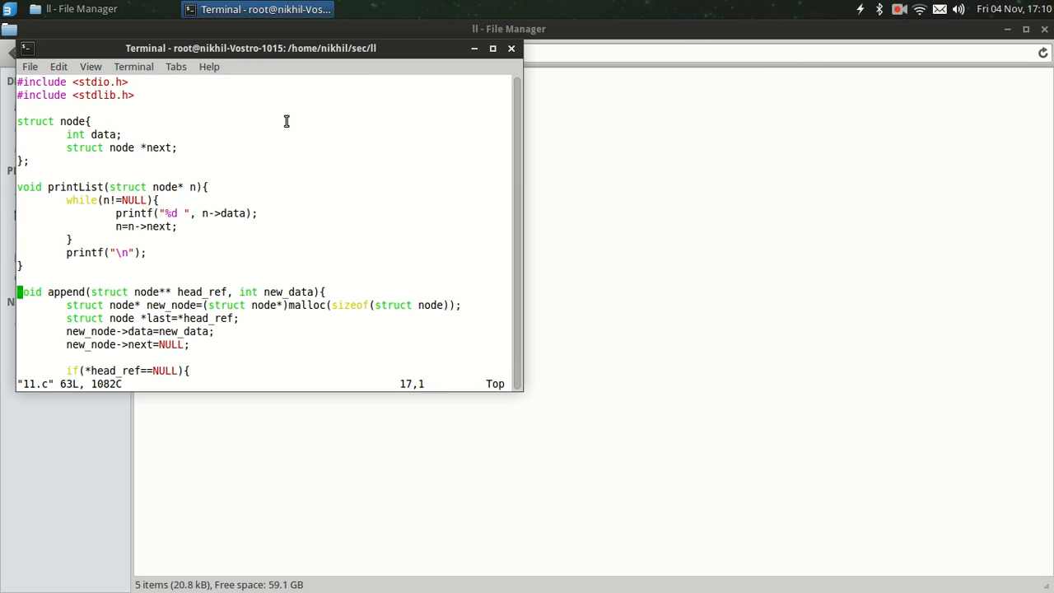
# Rename new_data to new_node on the malloc line, rebuild and run, then reopen 11.c
pyautogui.scroll(-3)
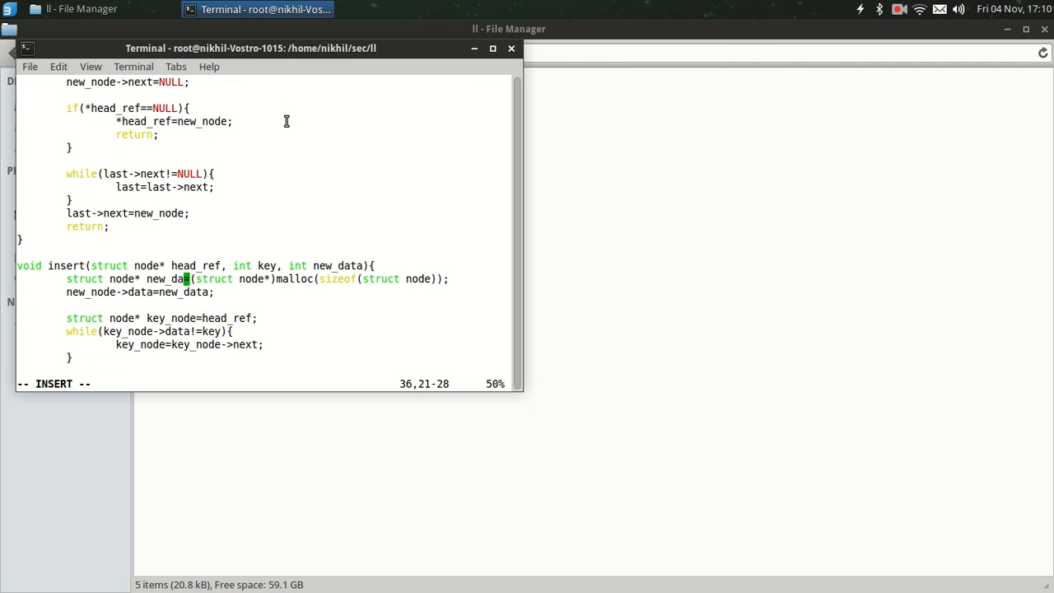
pyautogui.press('BackSpace')
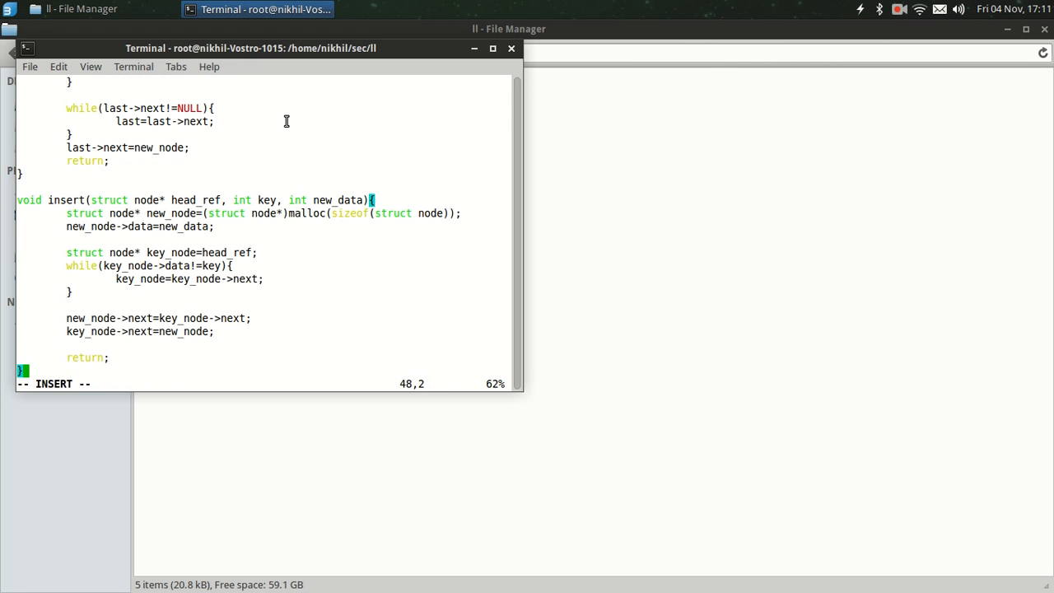
pyautogui.press('Escape')
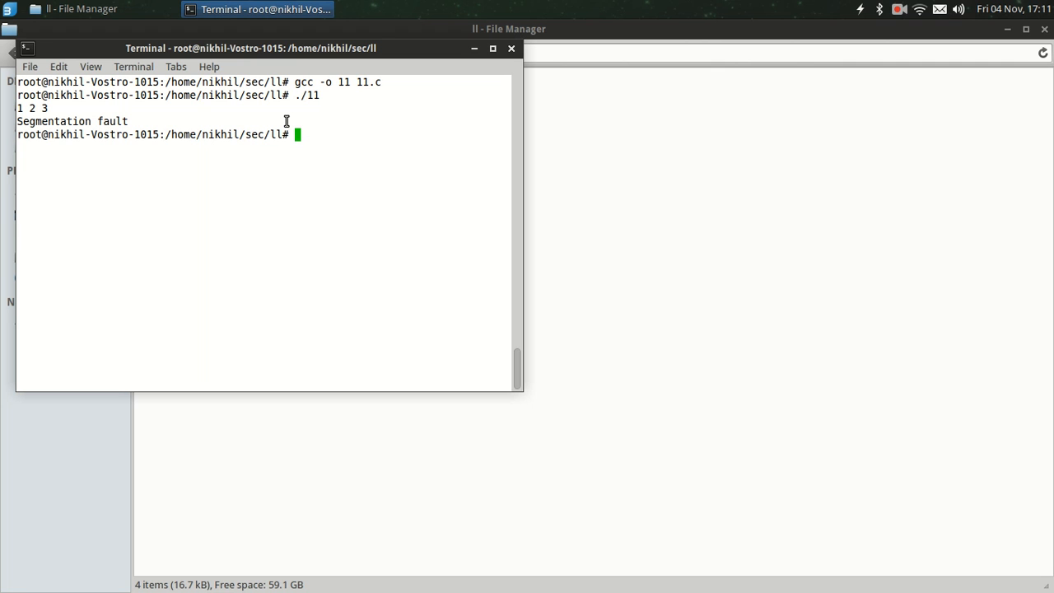
pyautogui.write('vim 11.c')
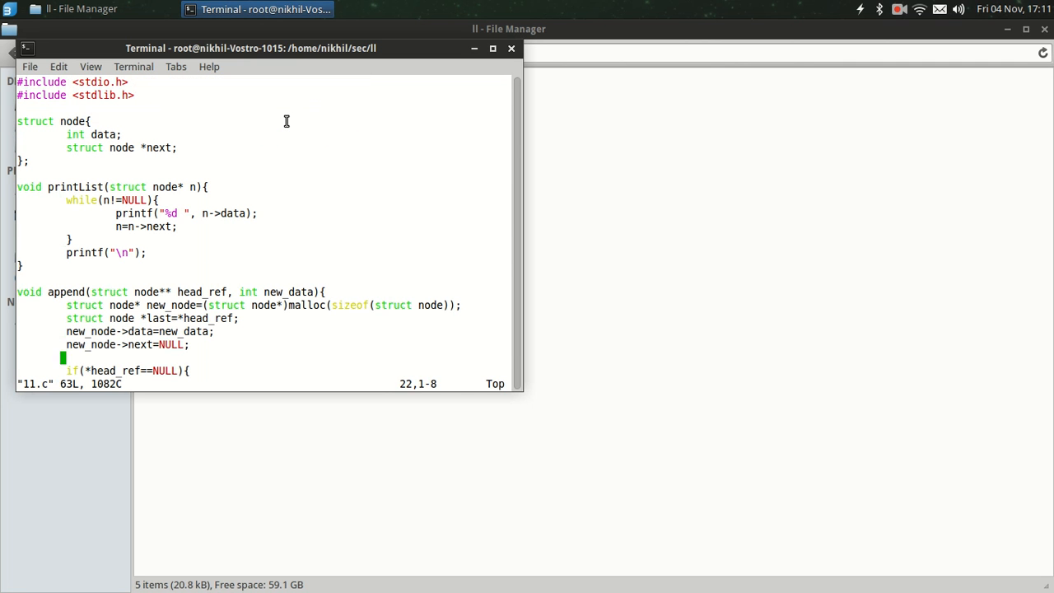
# Scroll to insert() and comment out its node-linking lines with //
pyautogui.scroll(-3)
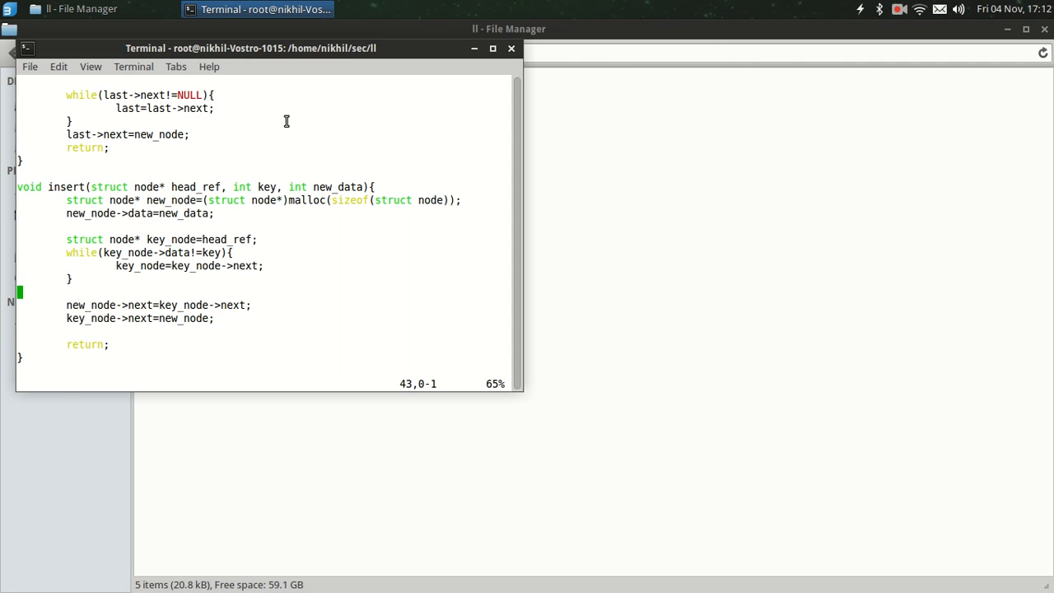
pyautogui.press('i')
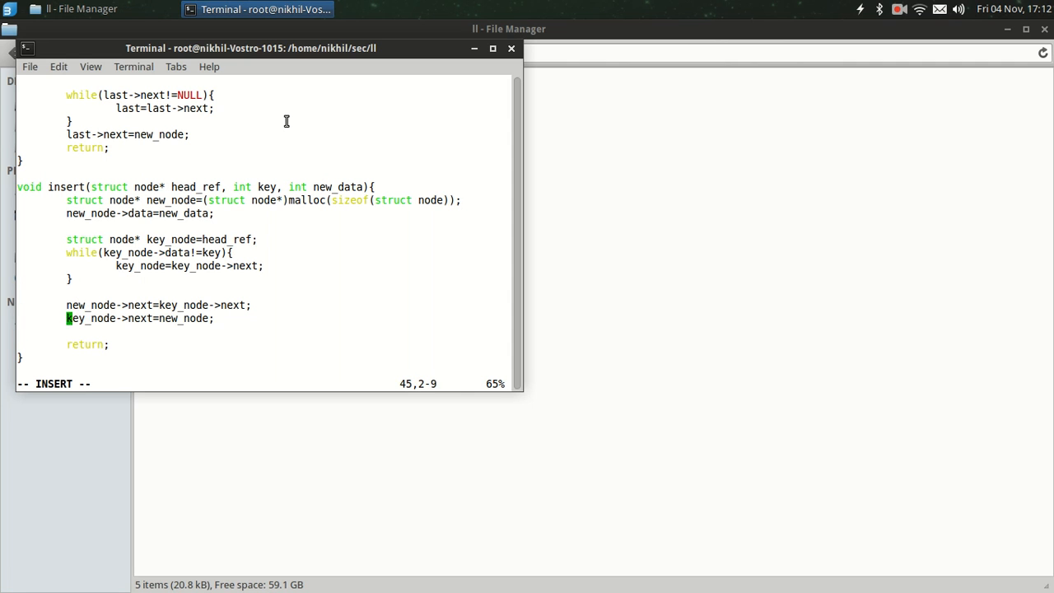
pyautogui.write('//')
pyautogui.write('gcc -o 11 11.c')
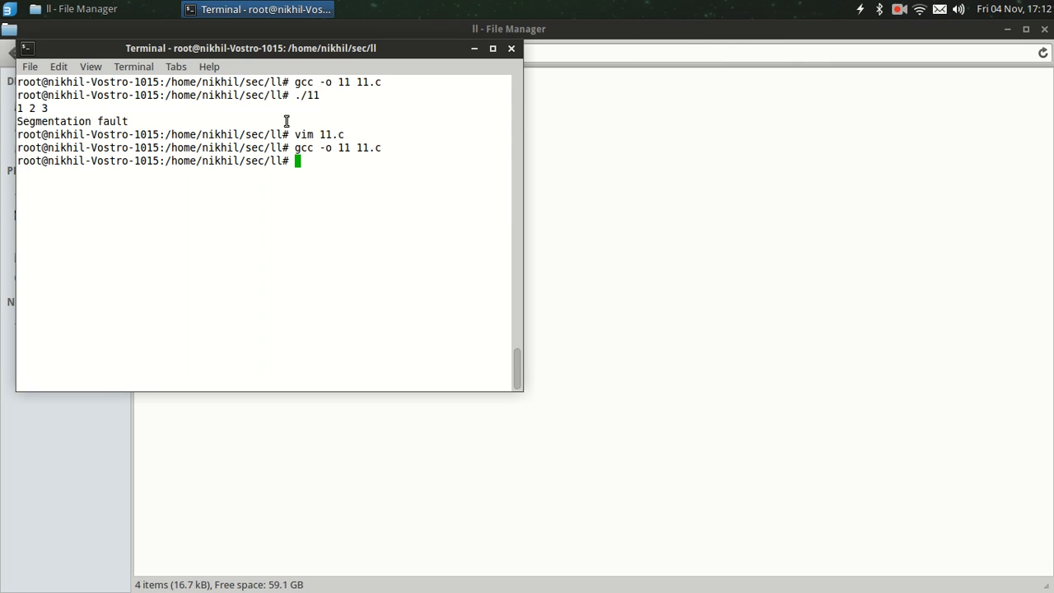
# Run the rebuilt ./11, which prints 1 2 3 and then segfaults
pyautogui.write('./11')
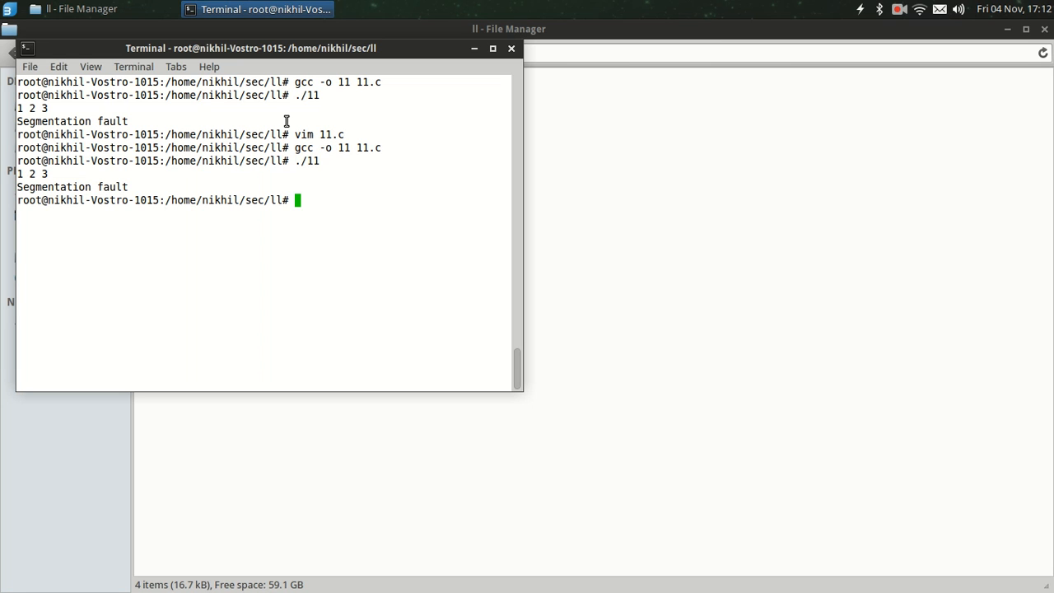
pyautogui.write('./11')
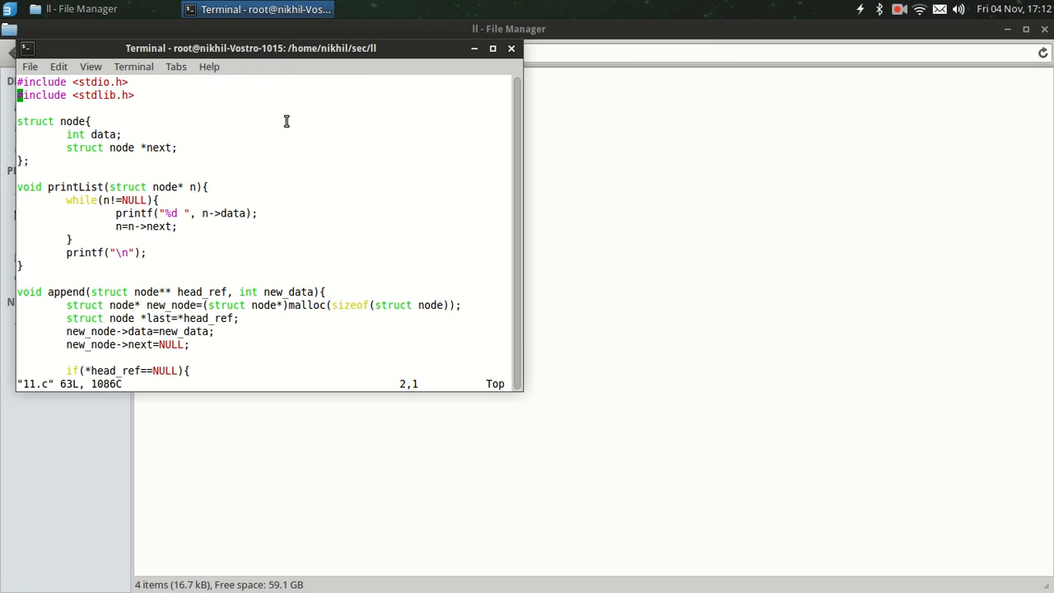
# Change the call in main from insert(head, 5, 2) to insert(head, 2, 5)
pyautogui.scroll(-3)
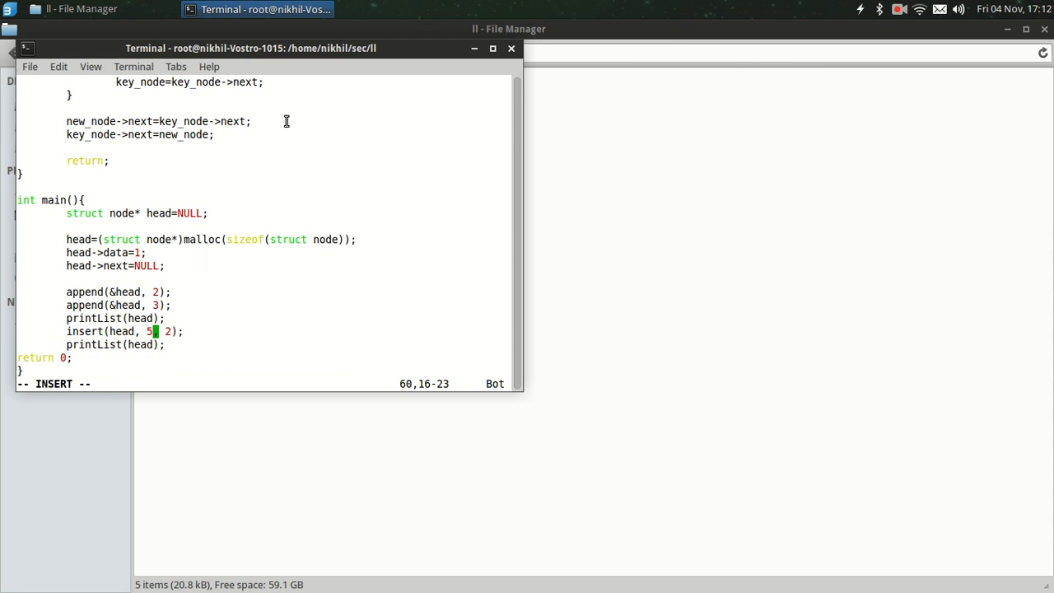
pyautogui.press('BackSpace')
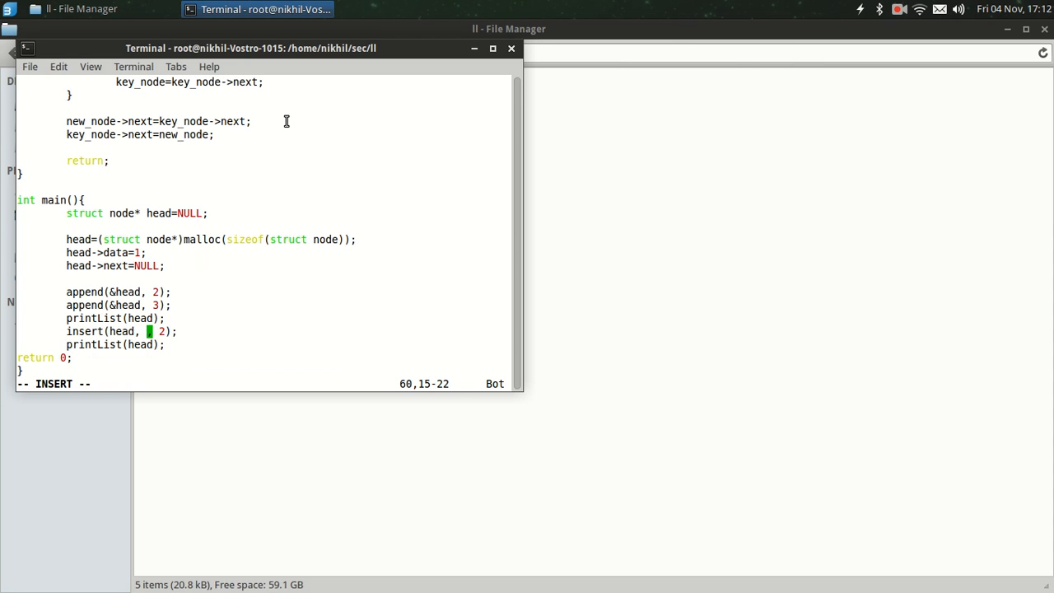
pyautogui.write(', 2')
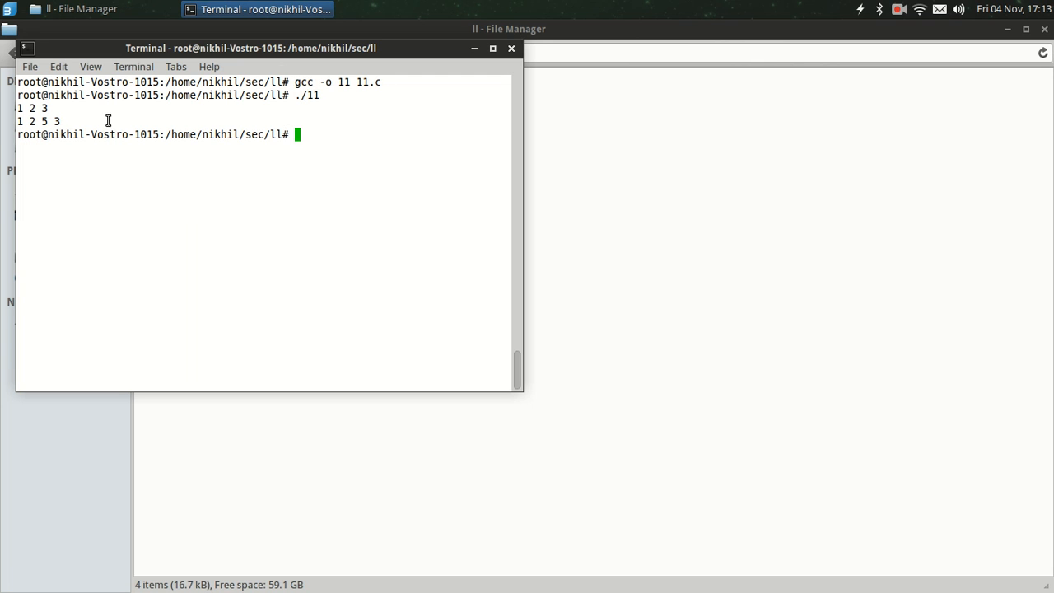
pyautogui.moveTo(50, 108)
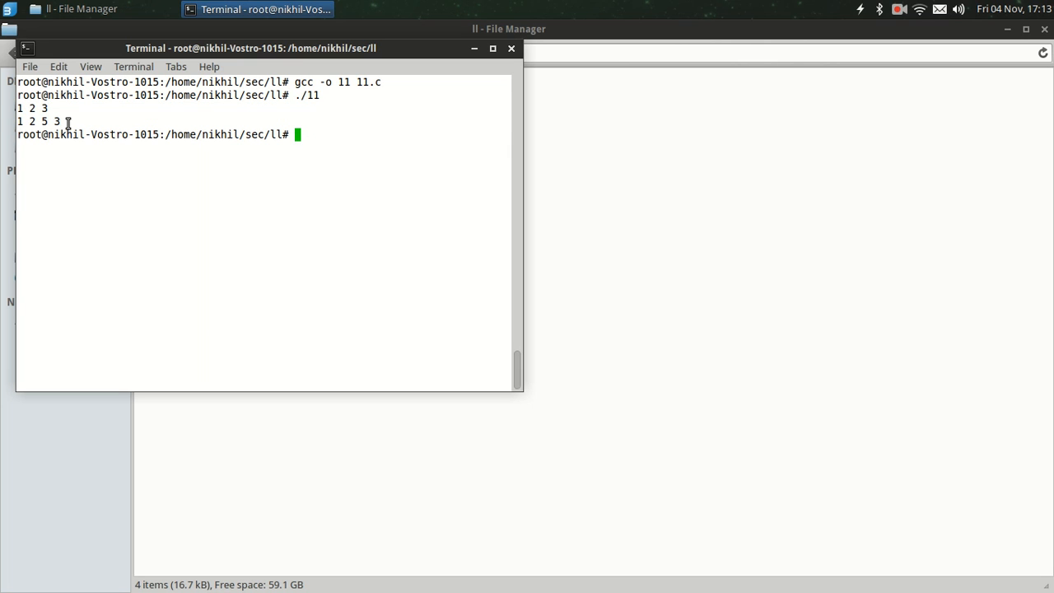
# Reopen 11.c with vim after the run prints 1 2 3 and 1 2 5 3
pyautogui.write('vim 11.c')
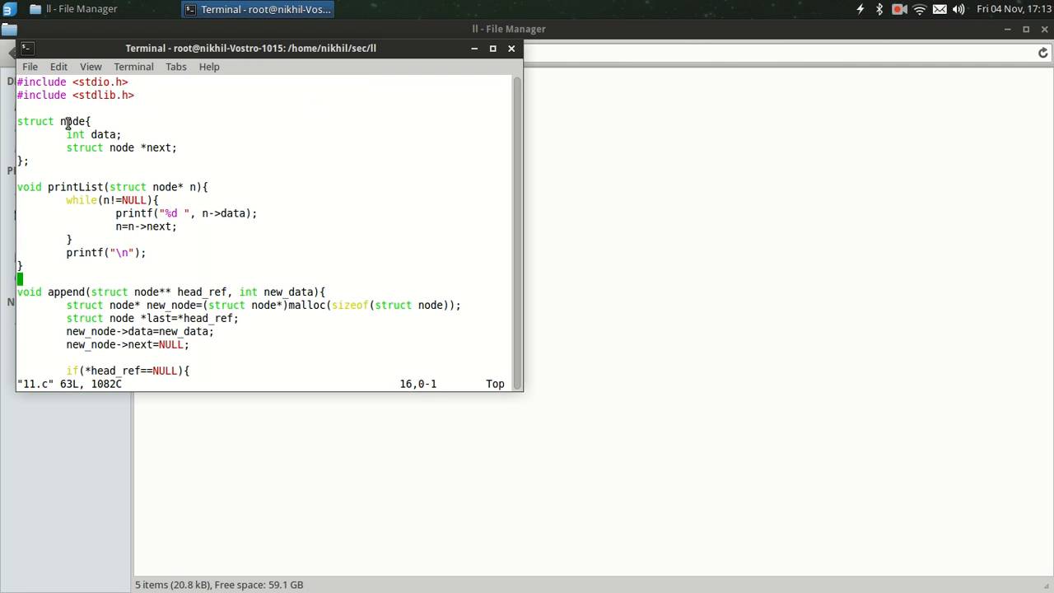
# Begin typing insert(head, 3, 10 after the second printList in main
pyautogui.scroll(-3)
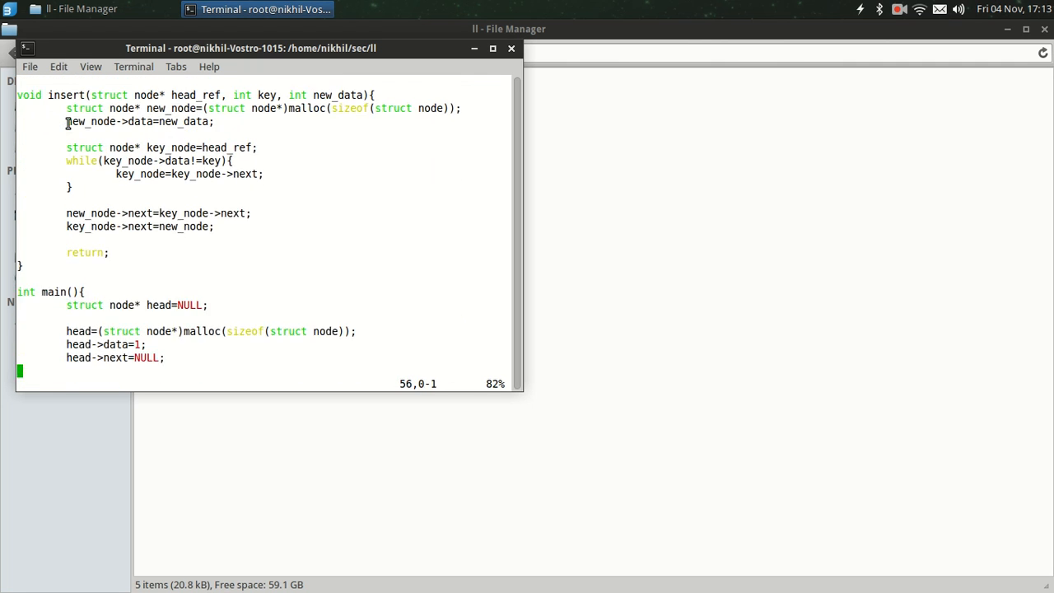
pyautogui.scroll(-3)
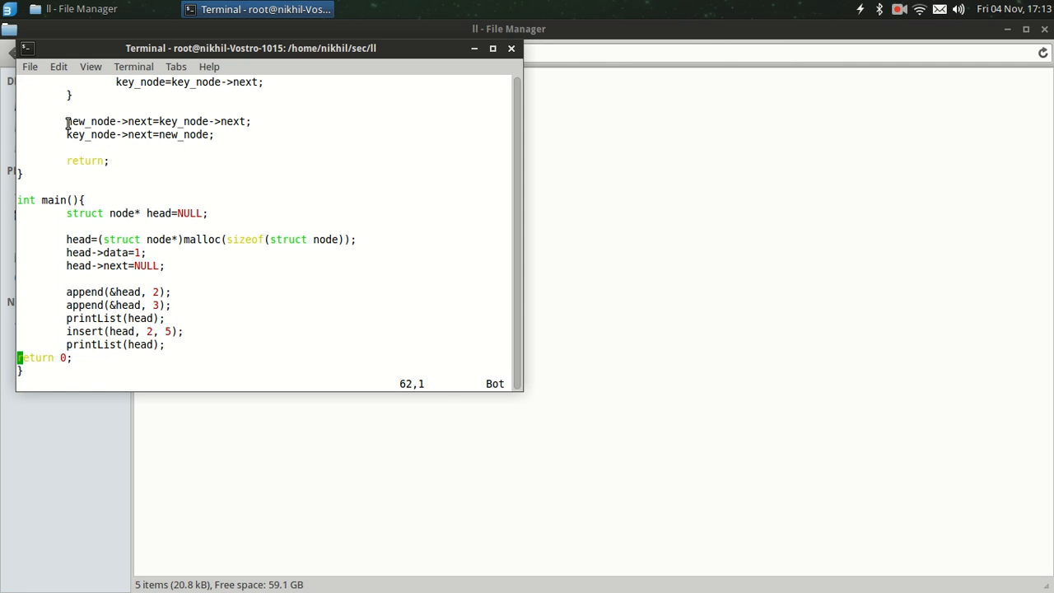
pyautogui.press('i')
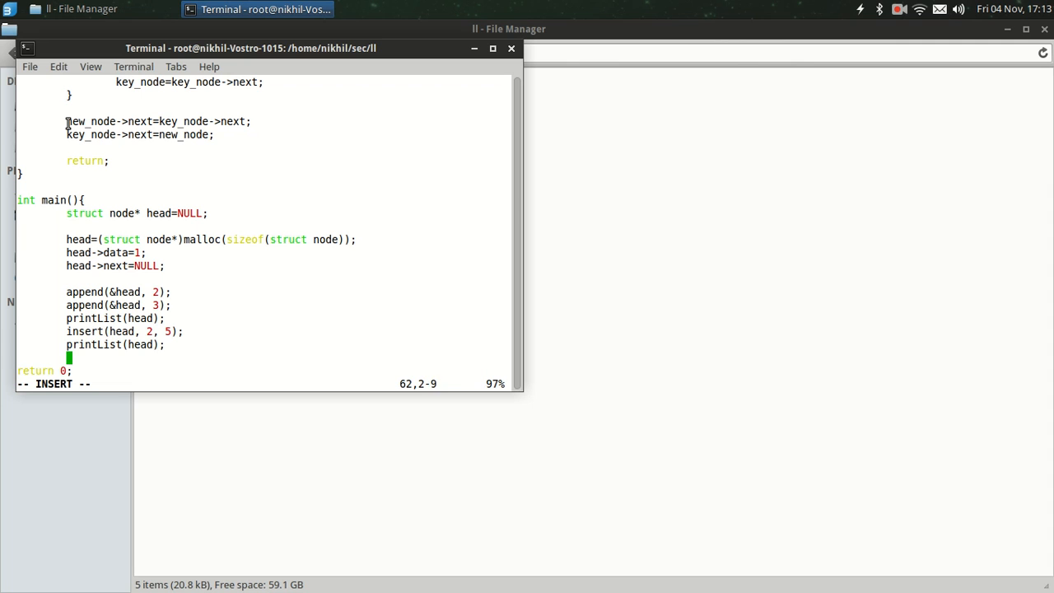
pyautogui.write('insert(')
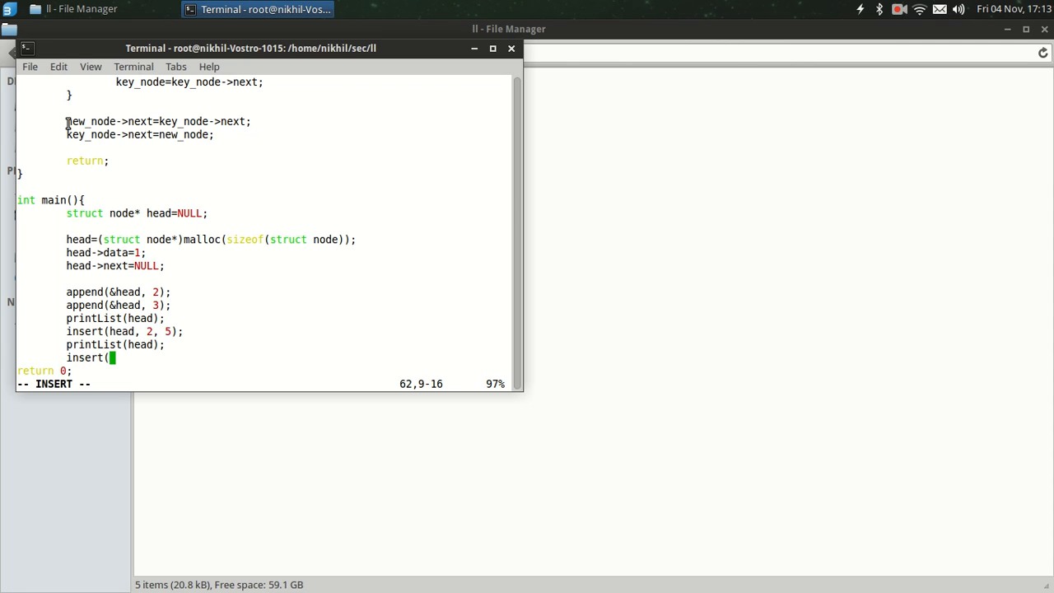
pyautogui.write('head')
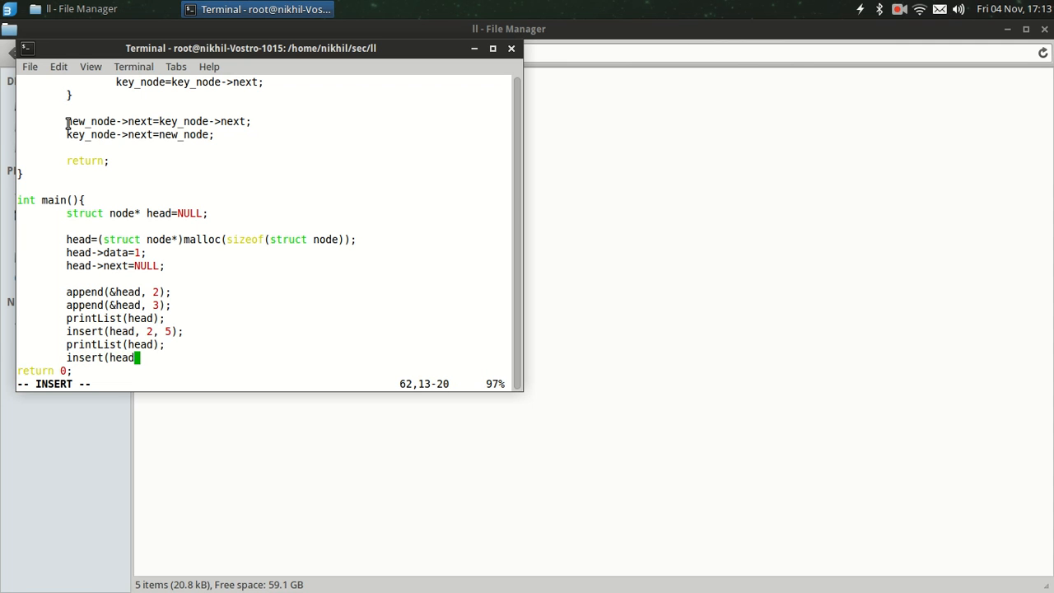
pyautogui.write(',')
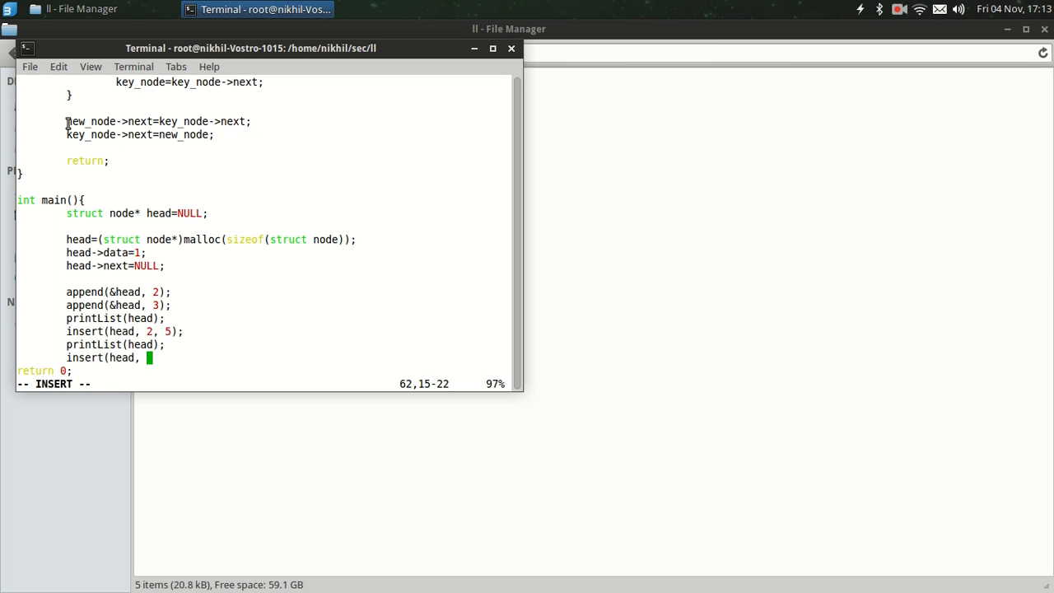
pyautogui.write('3,')
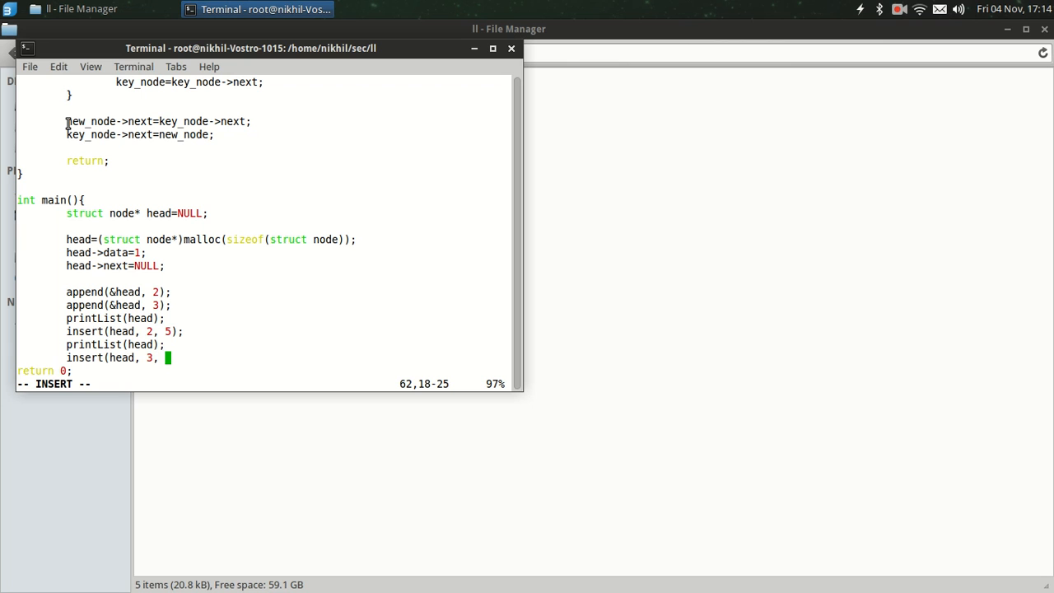
pyautogui.write('10')
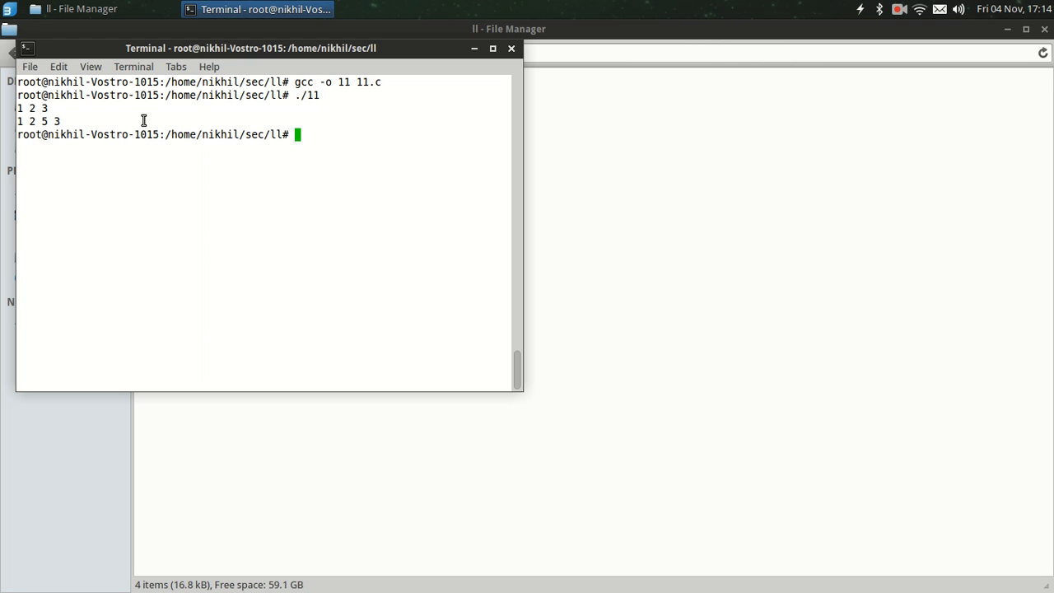
# Run vim 11.c to edit the source once more
pyautogui.write('vim 11.c')
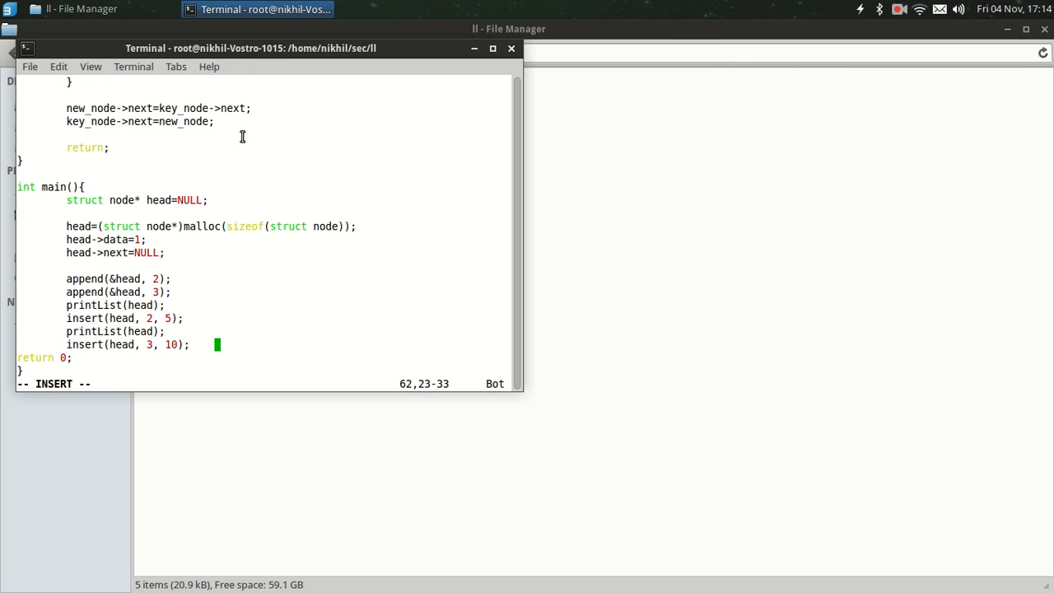
# Type a printList(head) line after insert(head, 3, 10);
pyautogui.write('print')
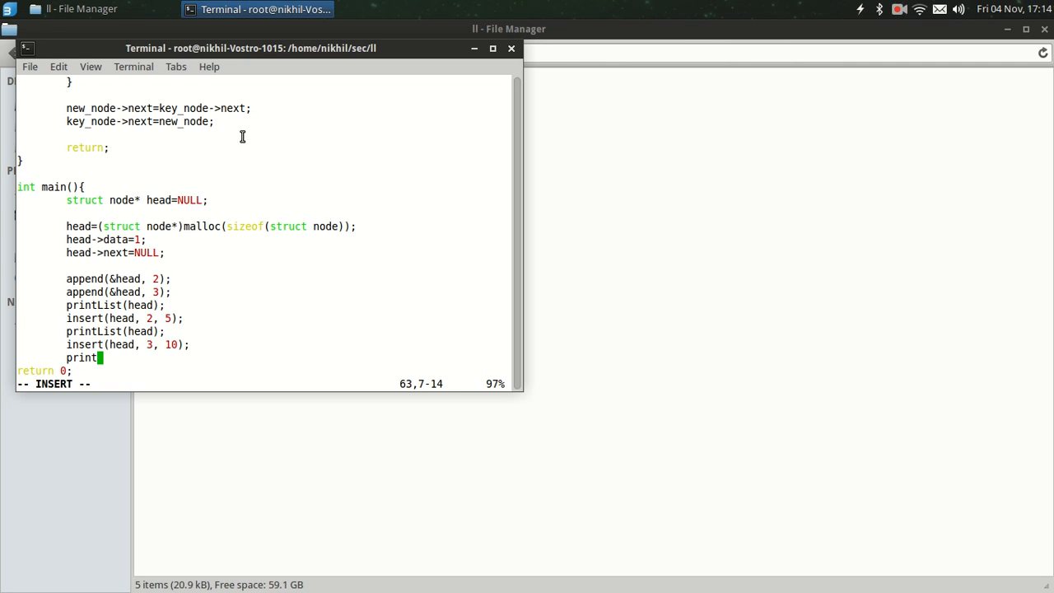
pyautogui.write('List(he')
pyautogui.write('./ll')
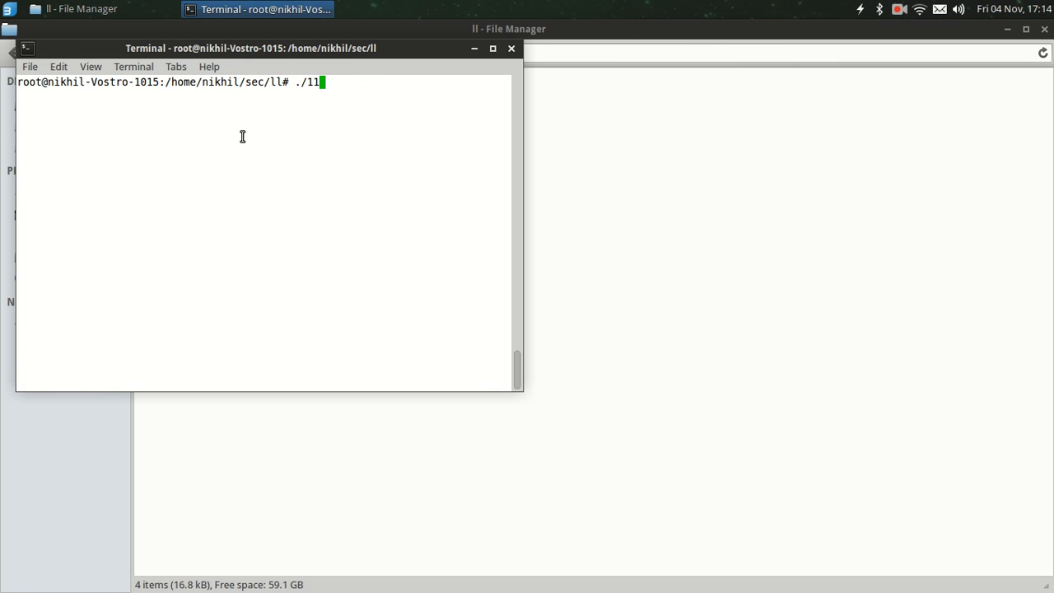
# Reopen 11.c and return to the terminal, where ./11 prints 1 2 3, 1 2 5 3, 1 2 5 3 10
pyautogui.write('vim 11.c')
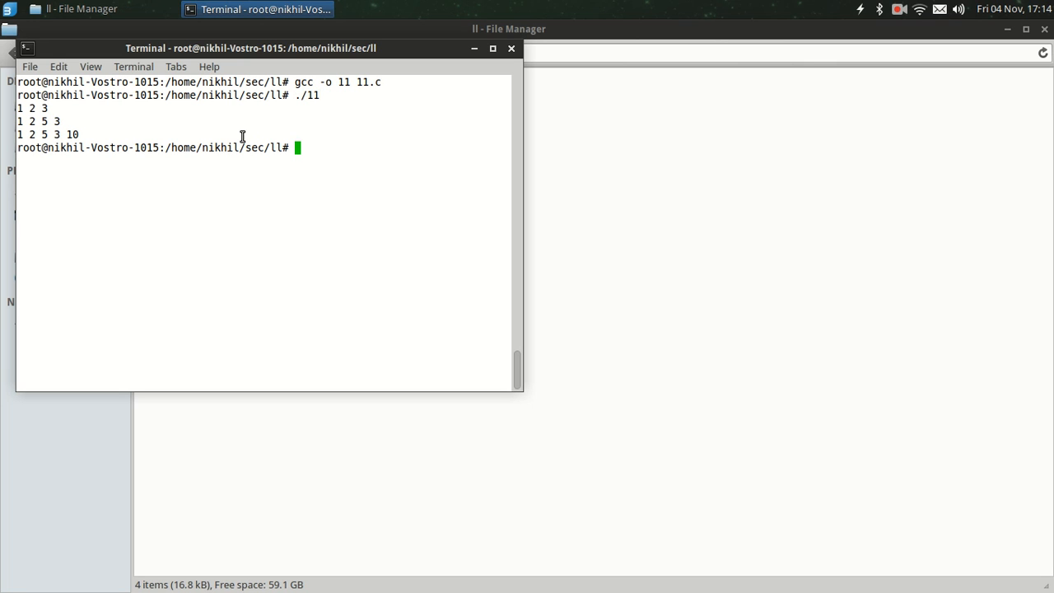
pyautogui.moveTo(52, 109)
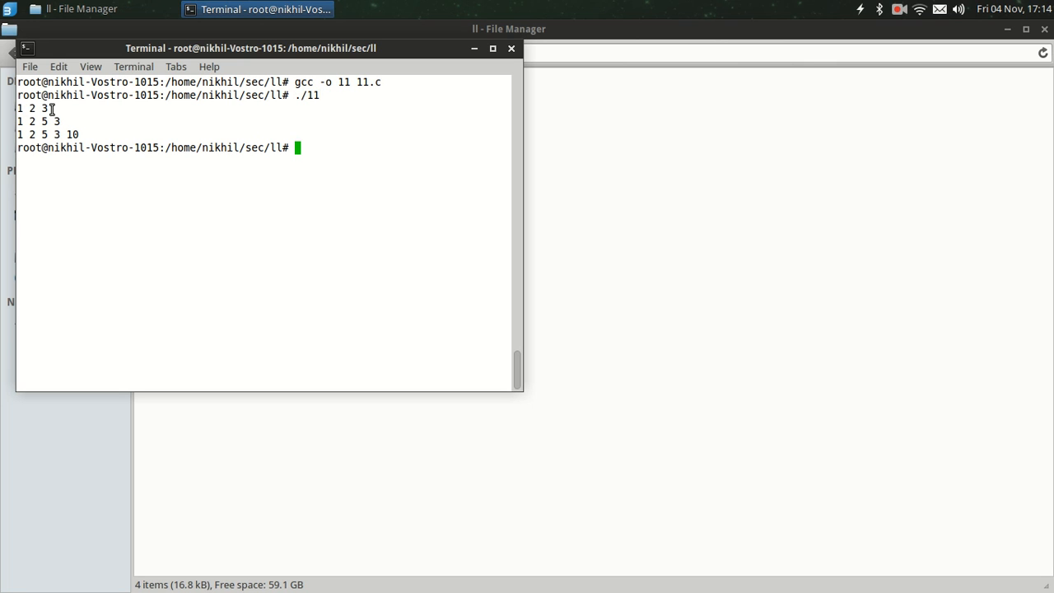
pyautogui.moveTo(24, 134)
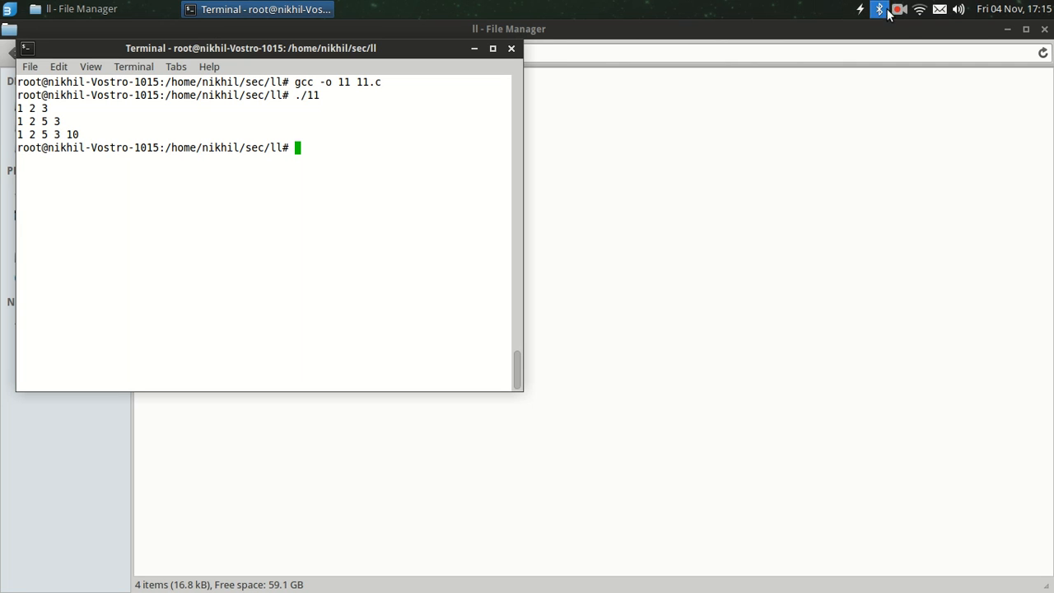
pyautogui.click(899, 9)
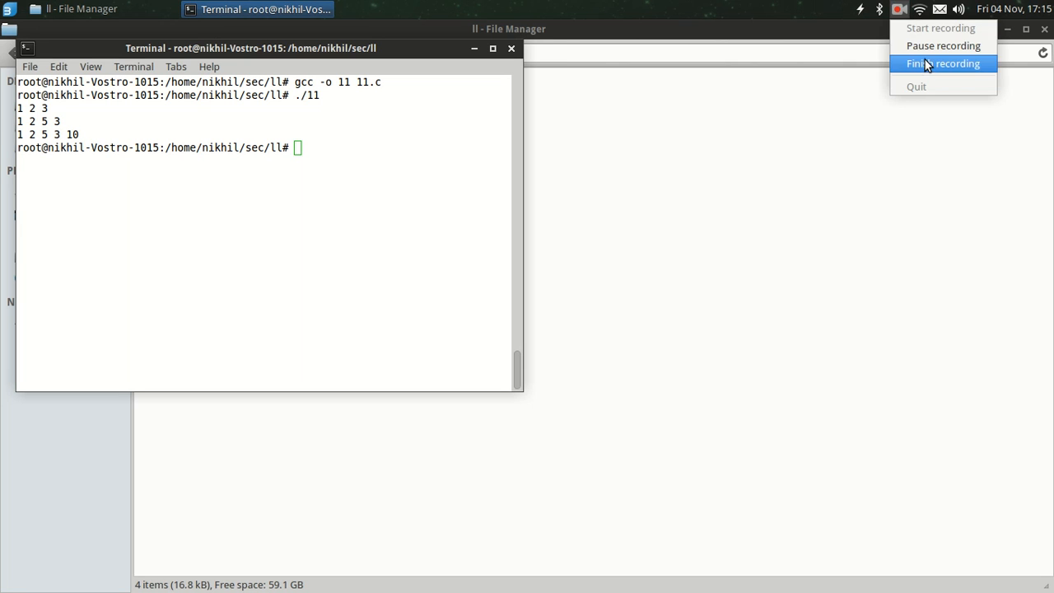